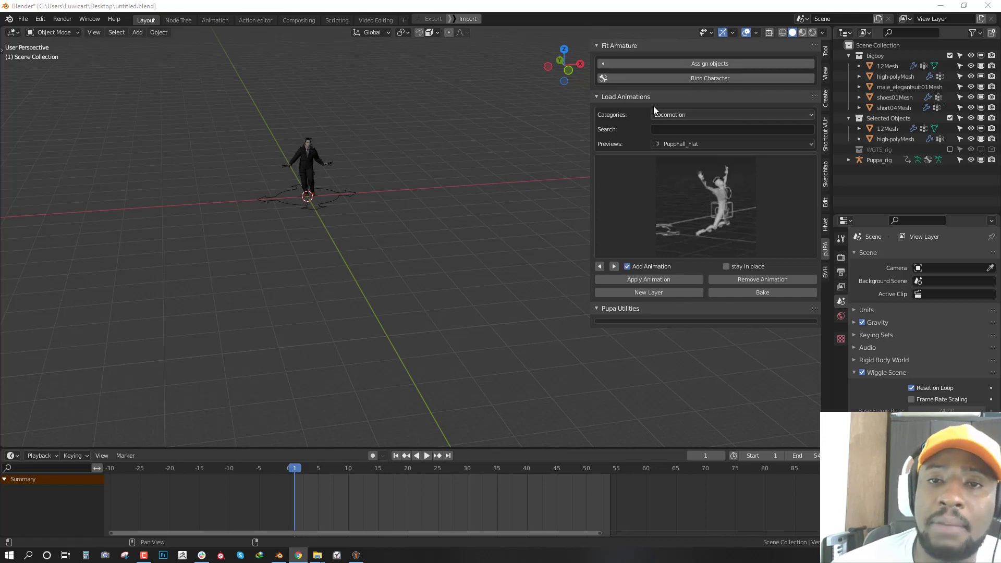
Step: Select Puppa_rig and set the Pupa library category to Adventure
left_click(618, 45)
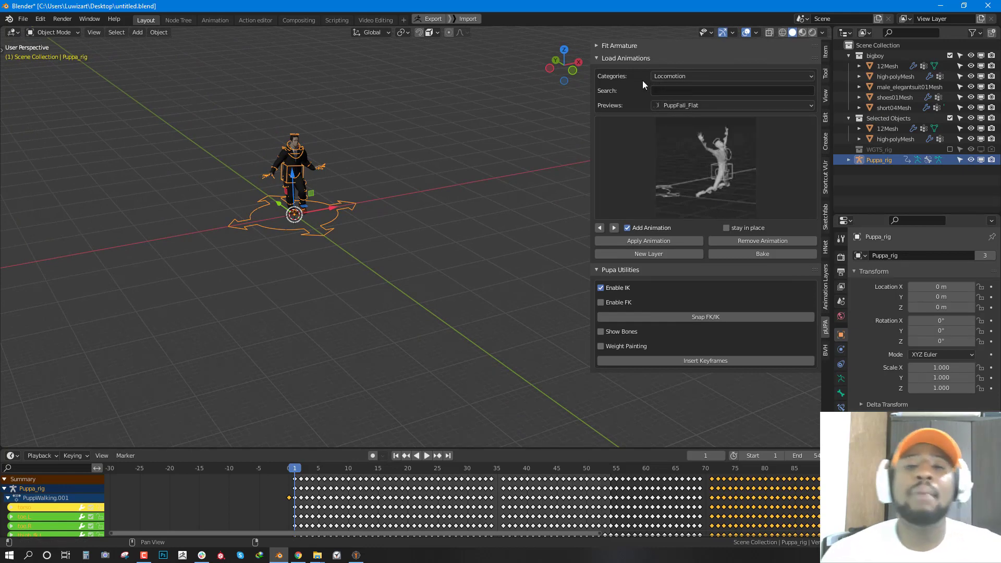
left_click(731, 76)
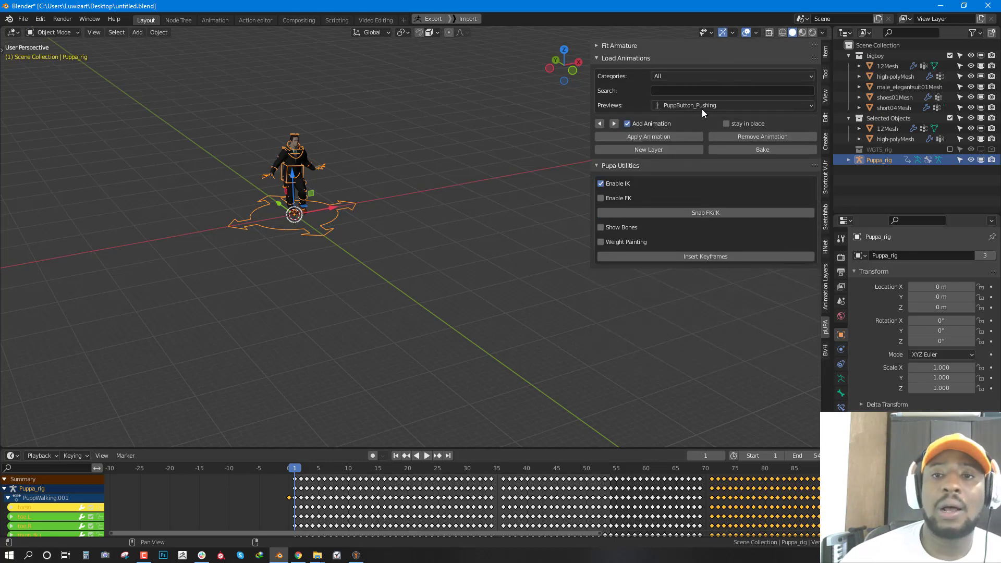
mouse_move(699, 106)
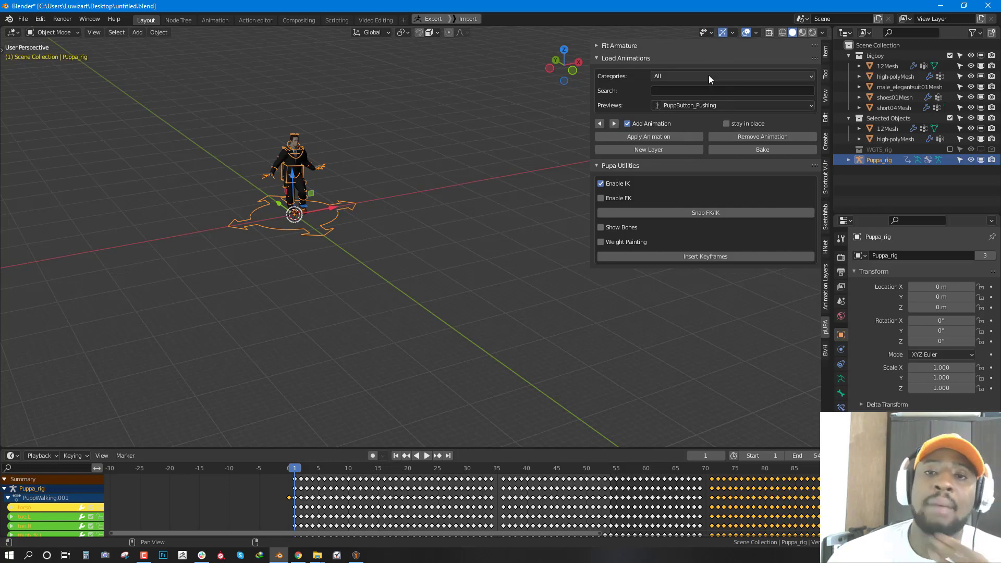
left_click(731, 76)
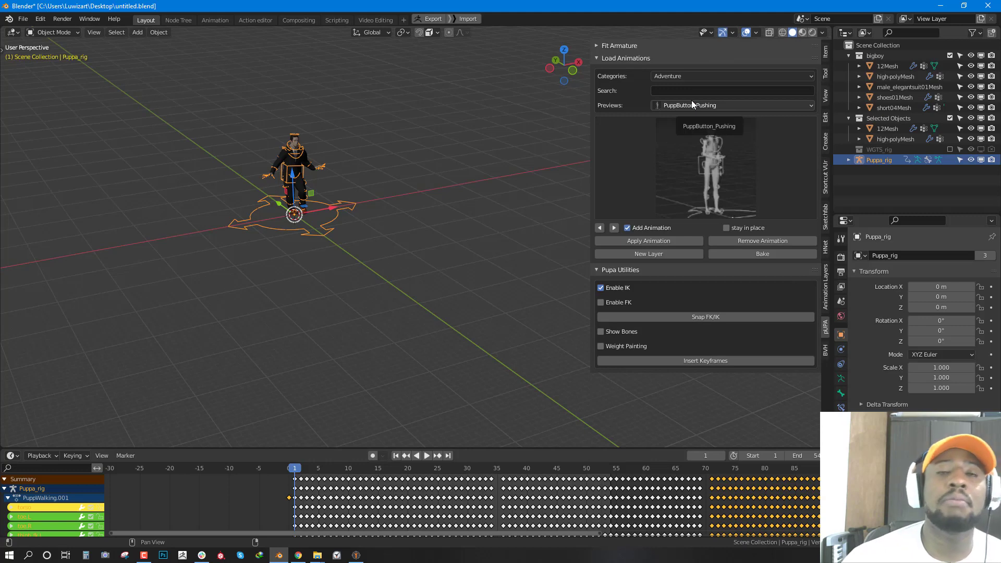
mouse_move(687, 90)
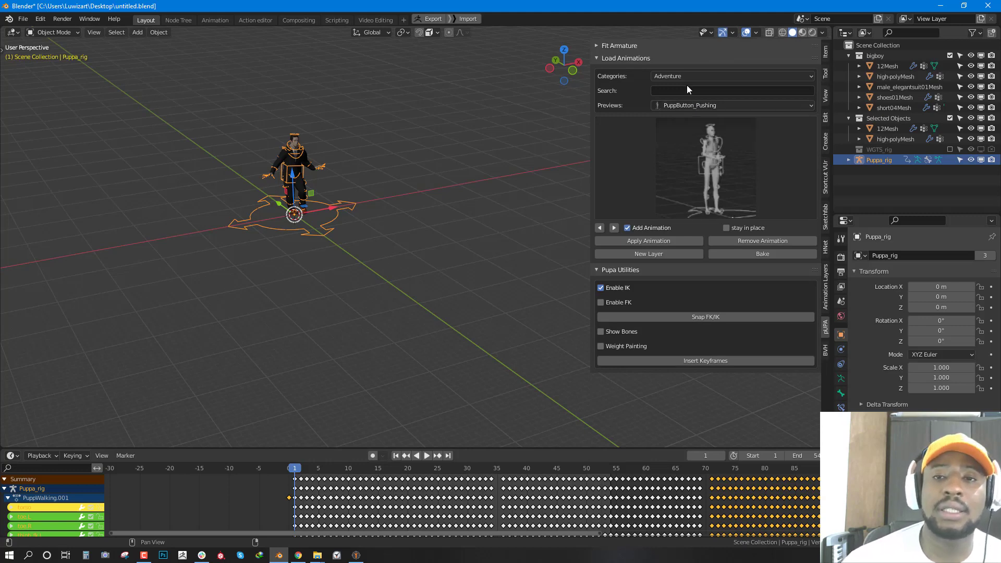
left_click(732, 76)
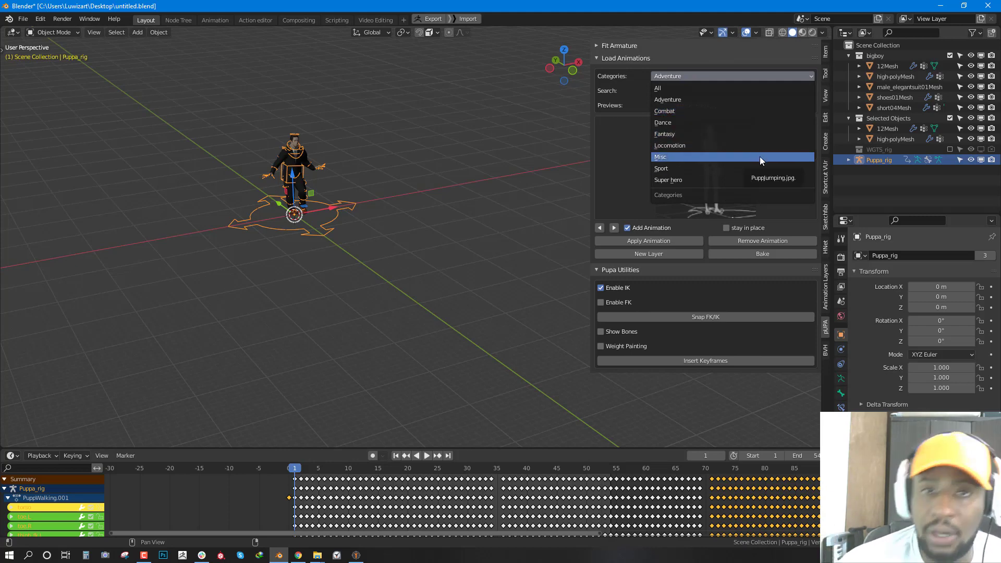
mouse_move(746, 99)
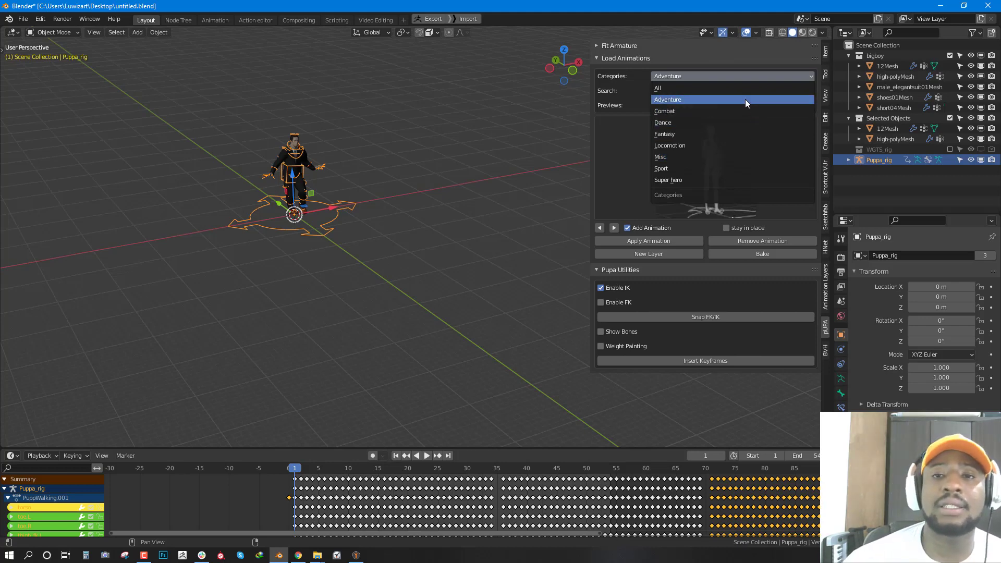
left_click(668, 99)
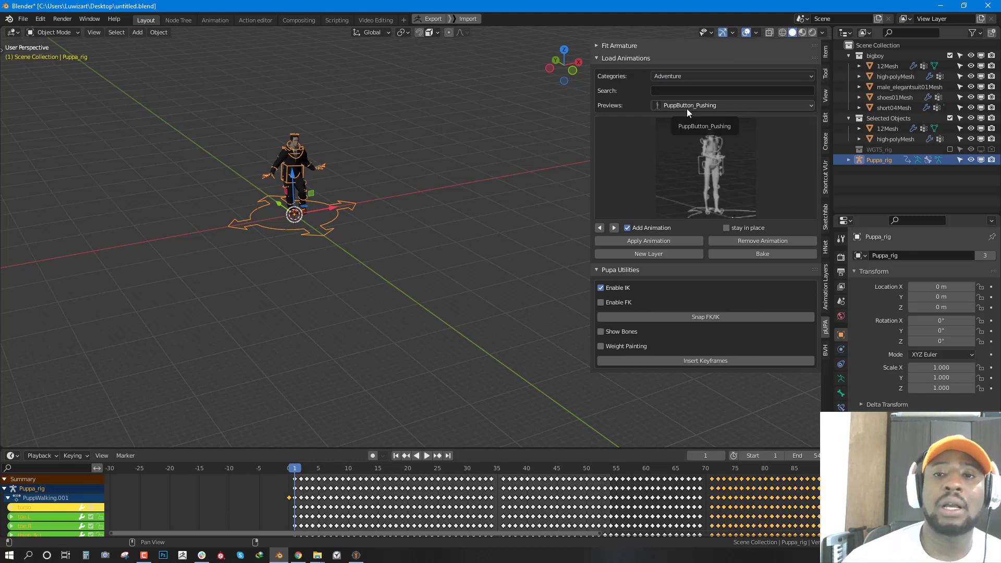
Step: Browse the Dance and Fantasy categories, then settle on Combat
left_click(732, 105)
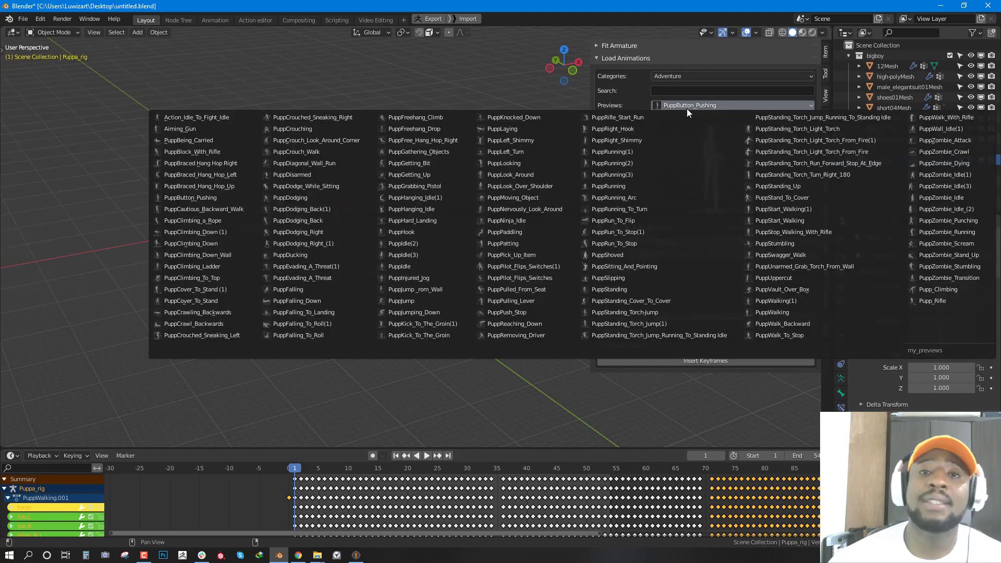
left_click(617, 116)
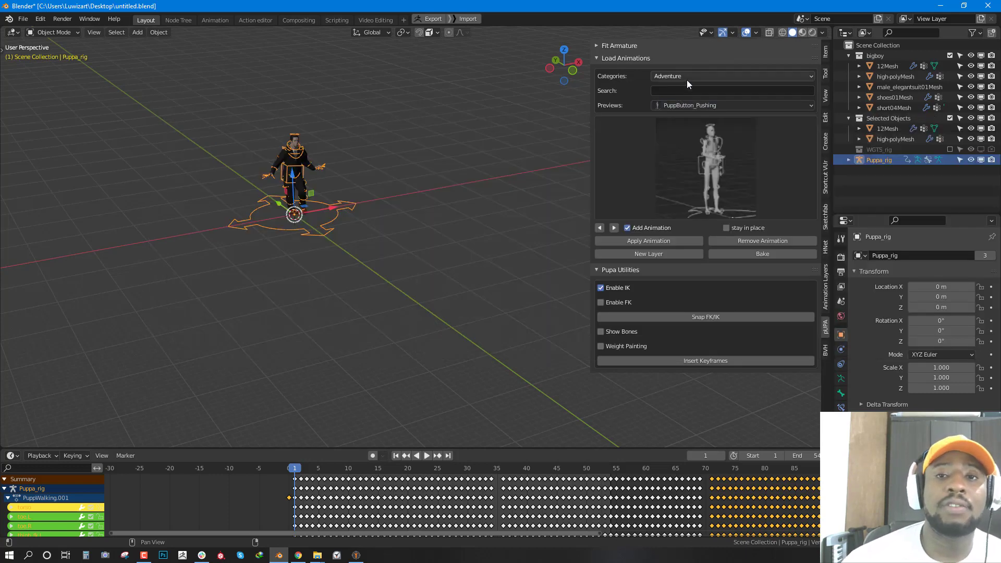
left_click(731, 76)
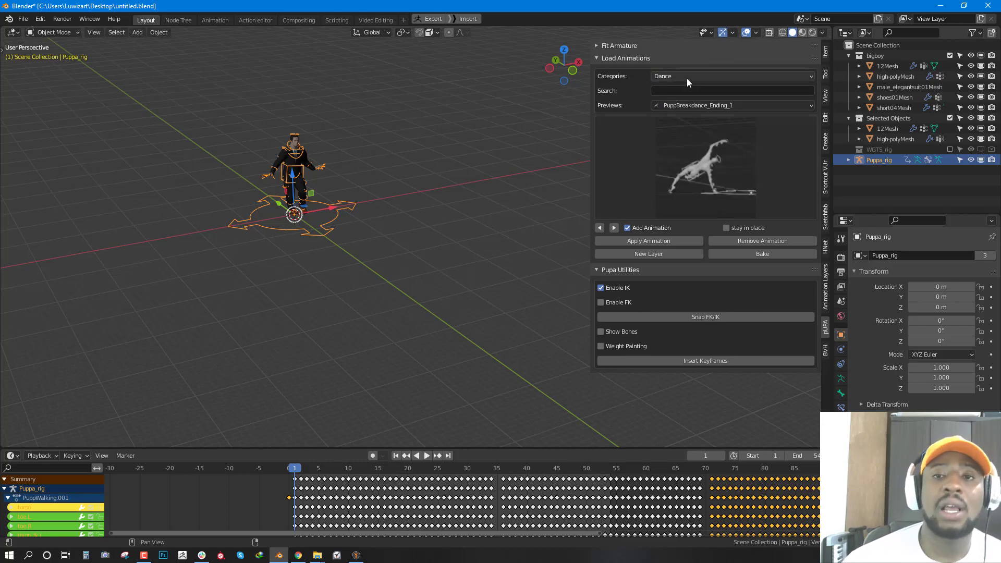
left_click(732, 76)
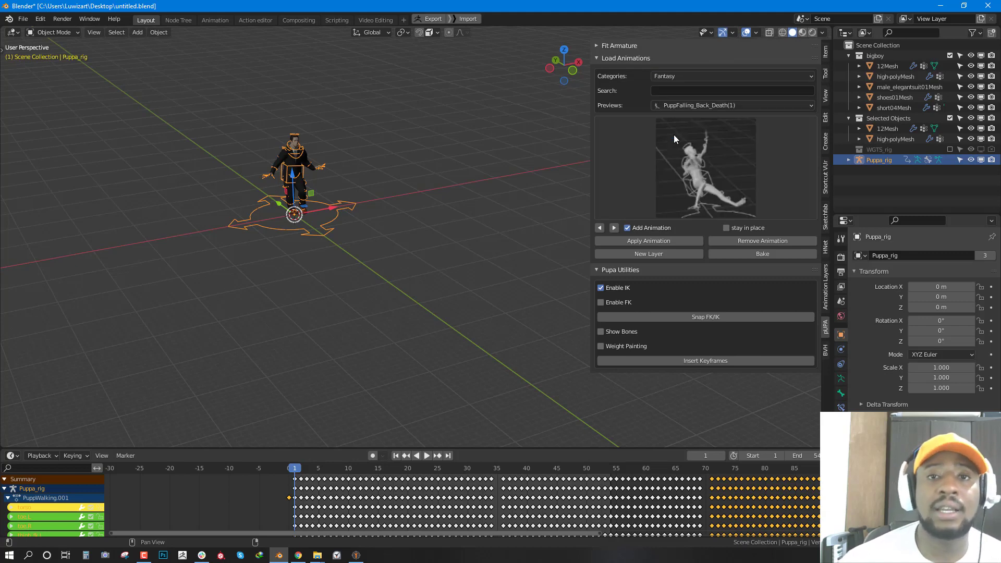
left_click(731, 76)
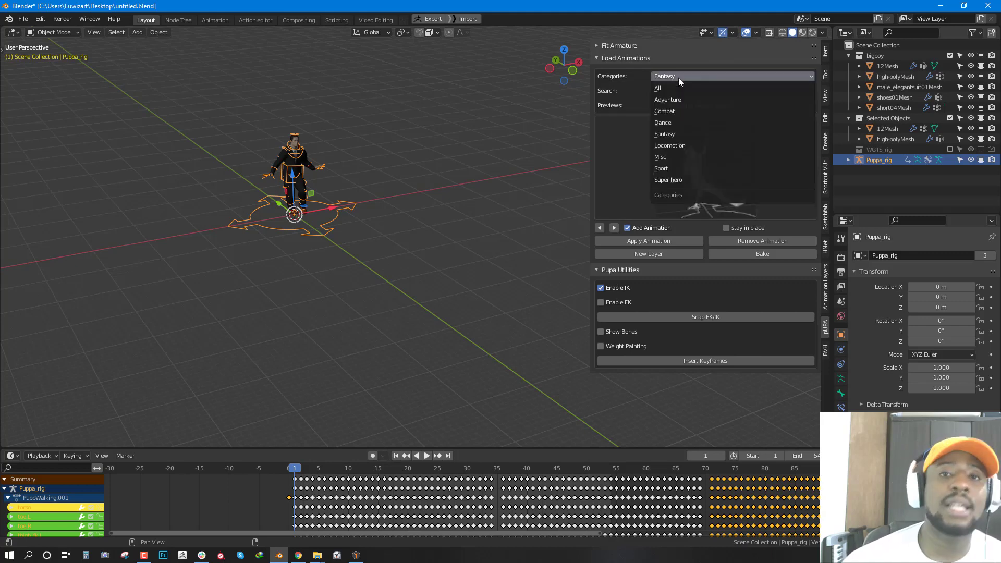
left_click(658, 88)
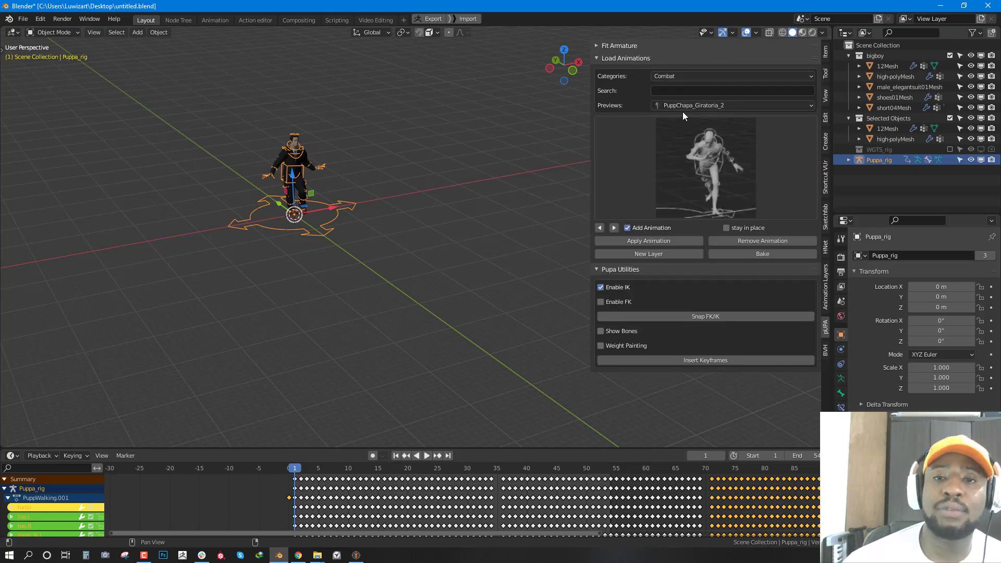
Step: Preview the Combat animations in the Previews gallery without choosing one
left_click(731, 105)
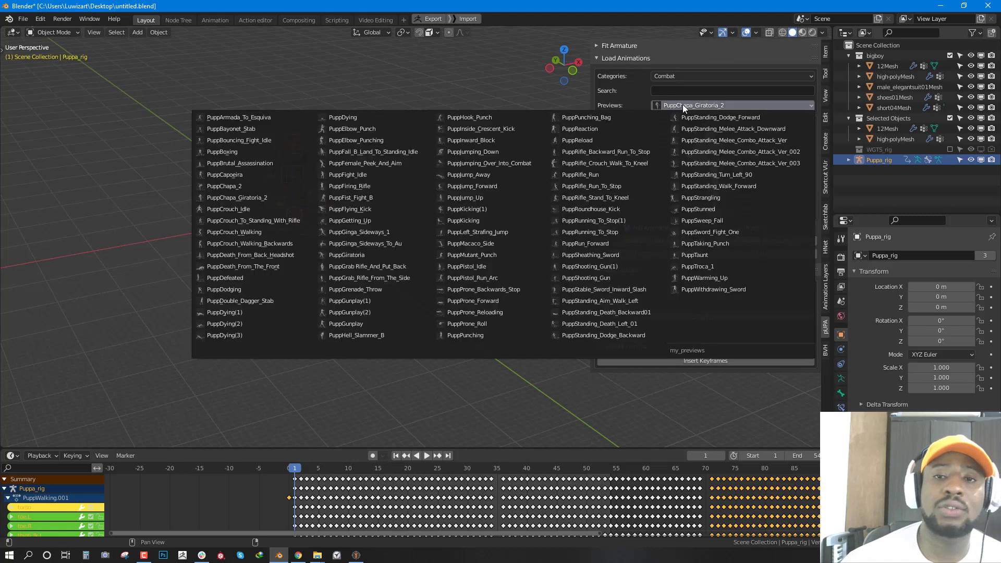
left_click(356, 139)
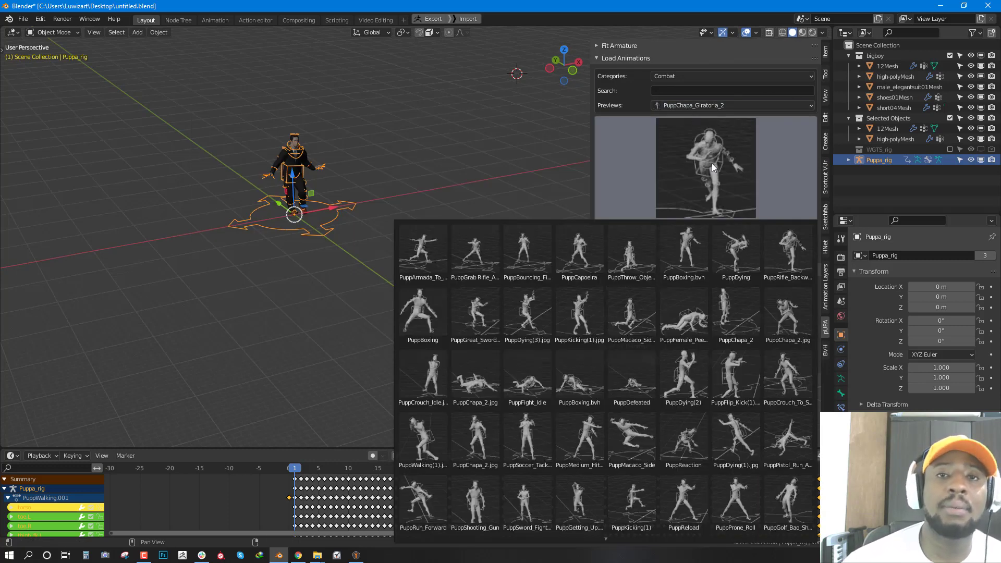
left_click(579, 377)
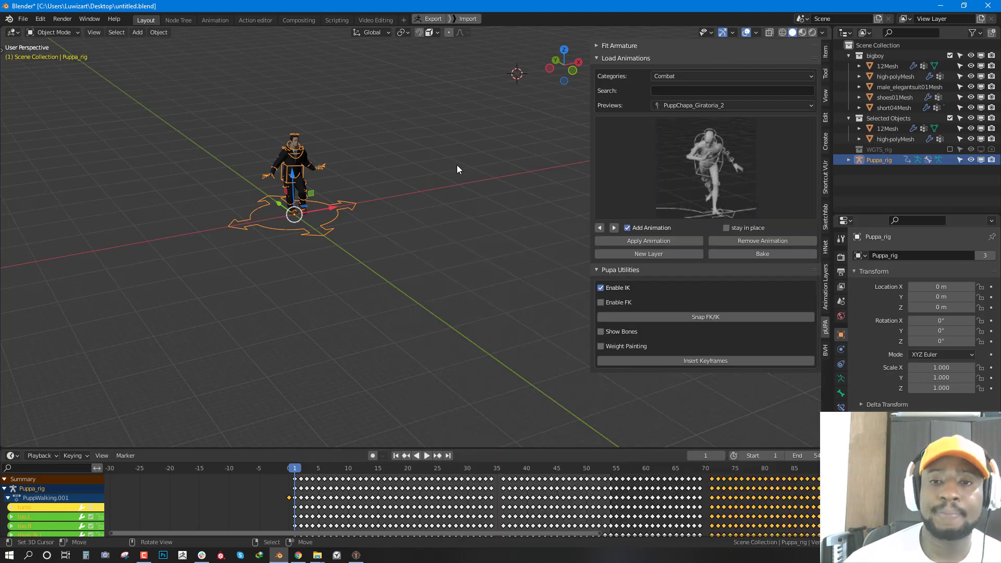
left_click(731, 76)
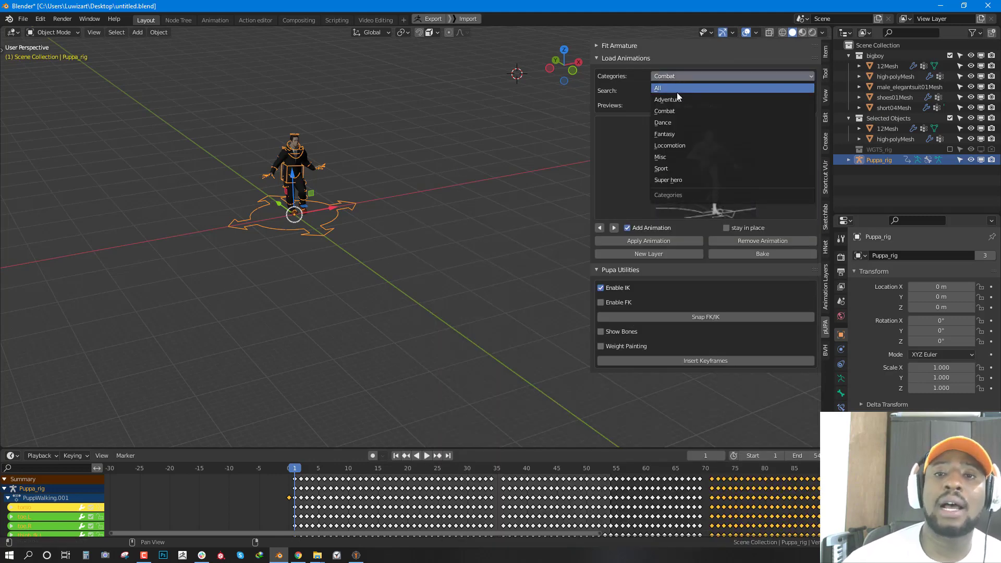
Step: Search all categories for 'walk' and pick PuppWalking(1) from the gallery
left_click(658, 88)
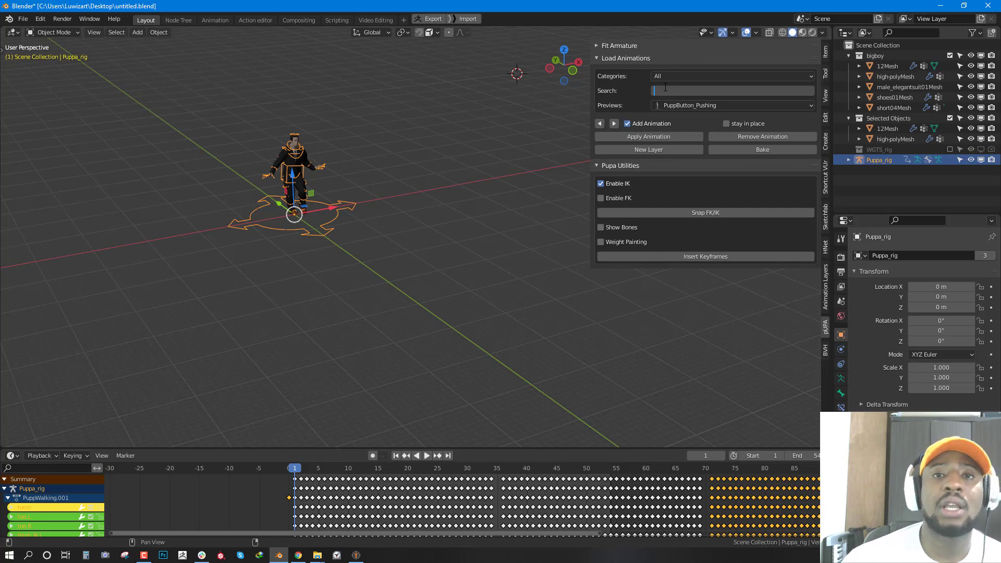
type("wal")
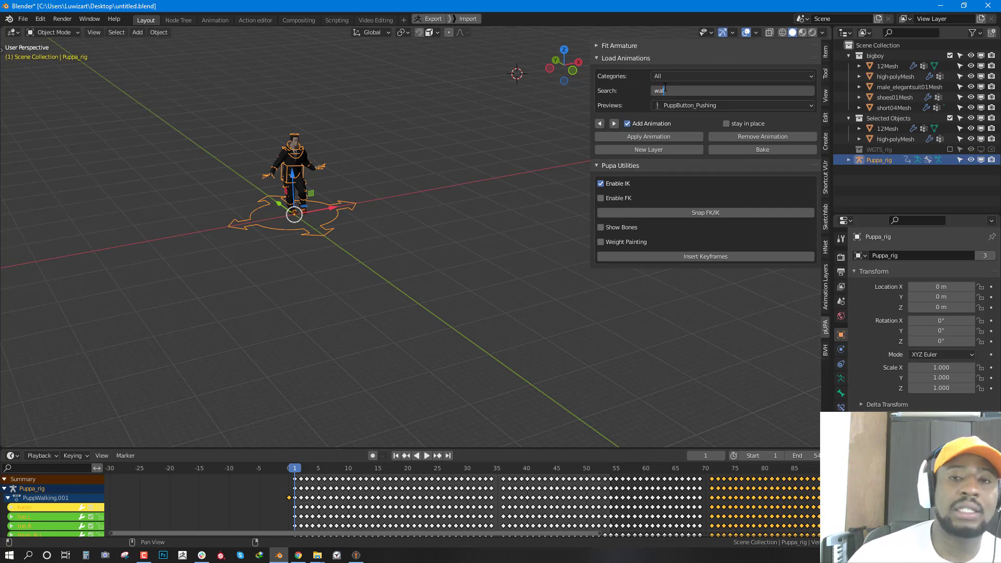
left_click(731, 76)
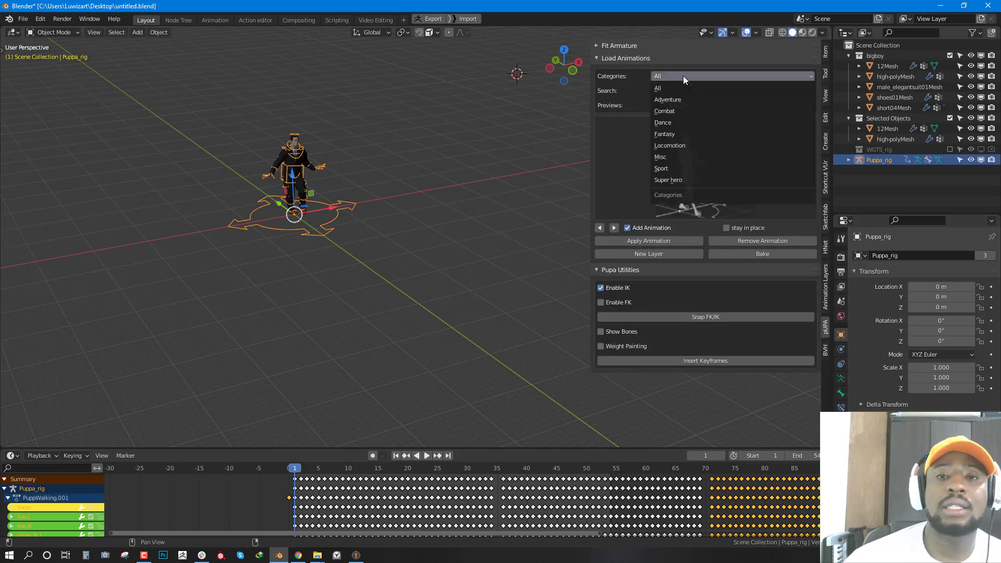
type("walk")
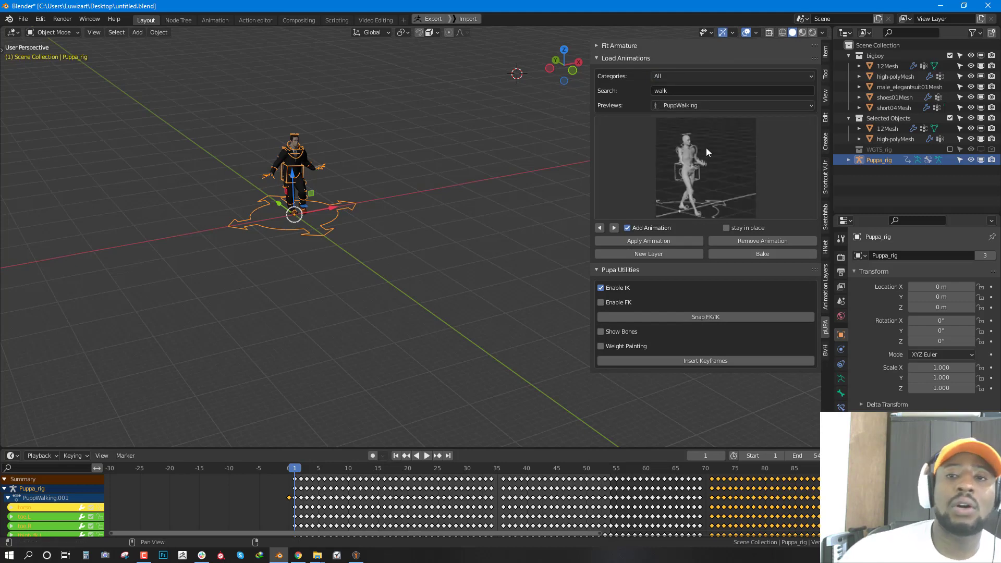
left_click(732, 105)
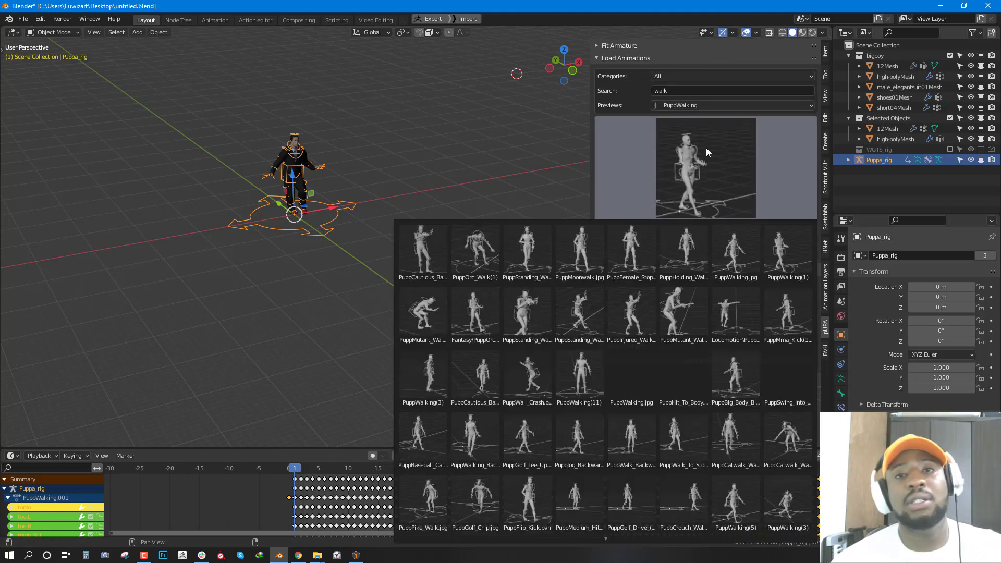
left_click(631, 249)
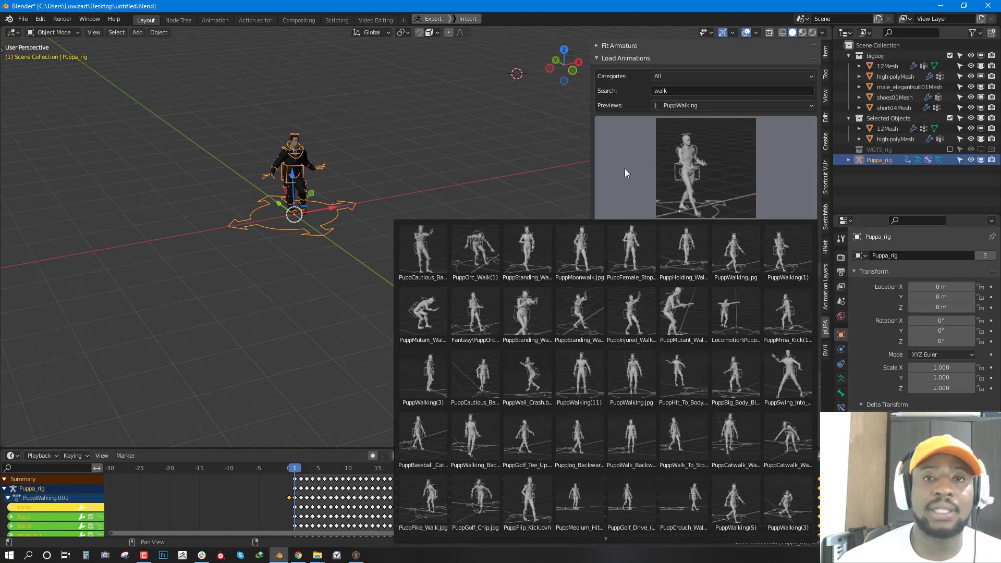
mouse_move(455, 293)
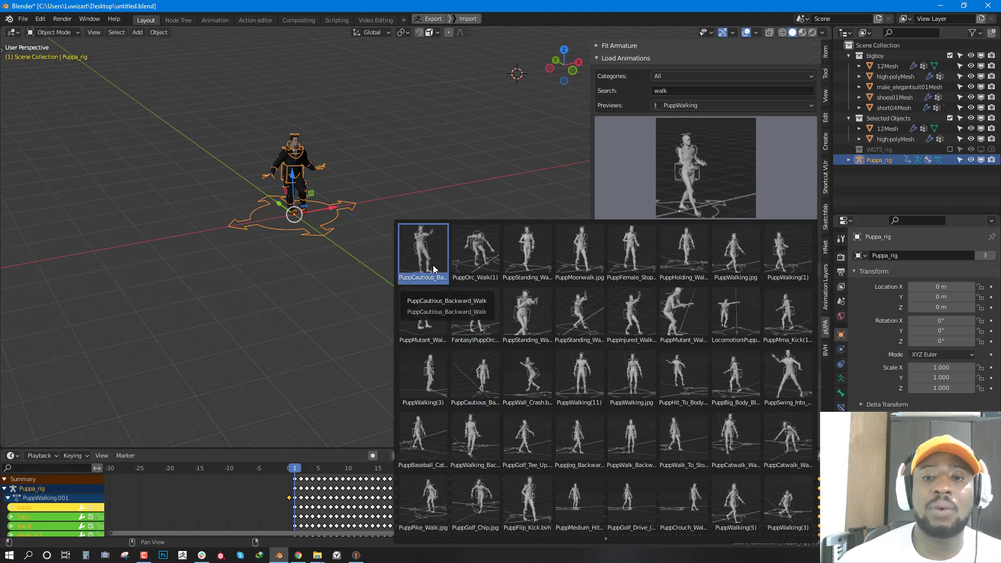
left_click(631, 437)
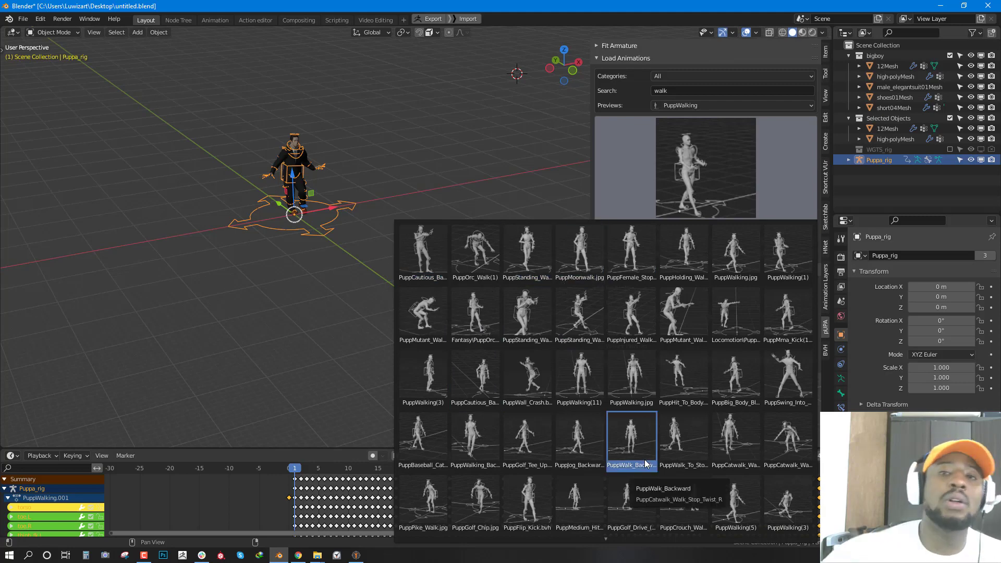
mouse_move(750, 152)
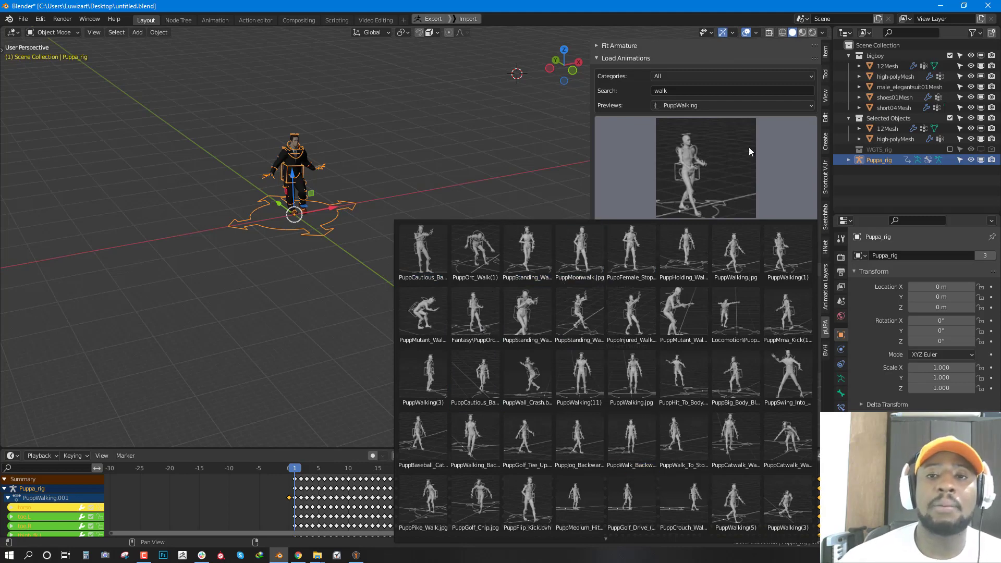
left_click(731, 76)
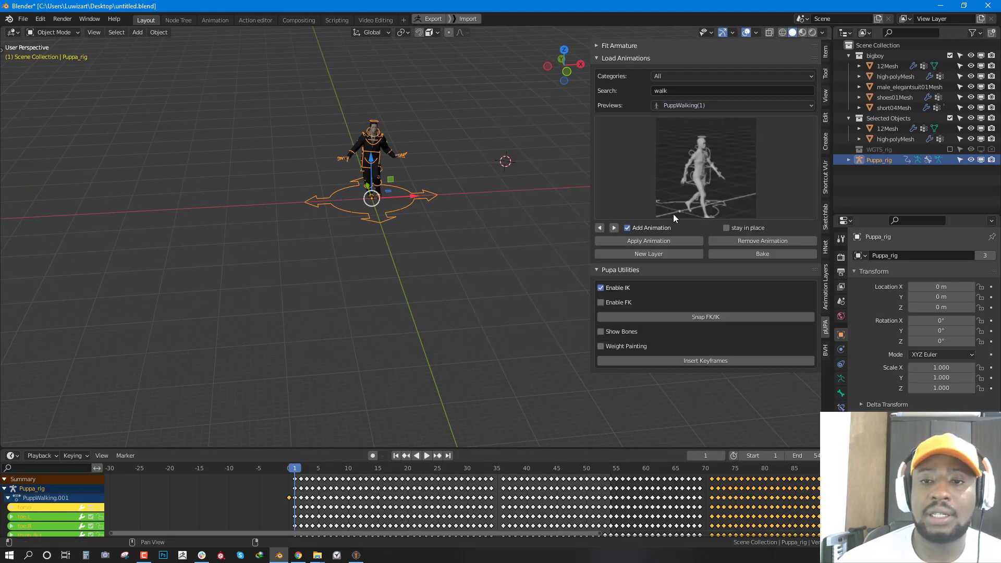
Step: Remove the earlier walk and apply PuppWalking(1) fresh with Add Animation unchecked
left_click(648, 241)
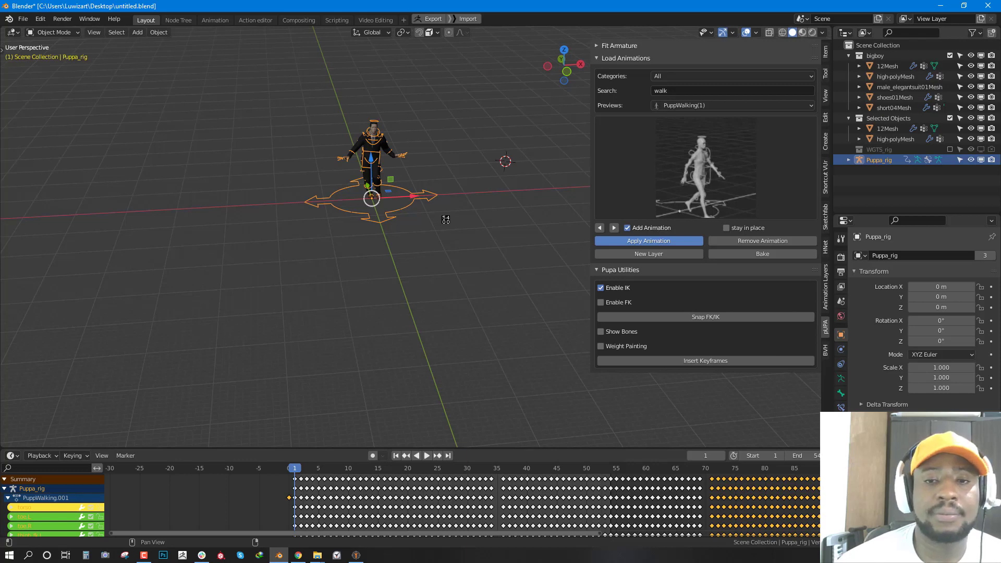
left_click(648, 241)
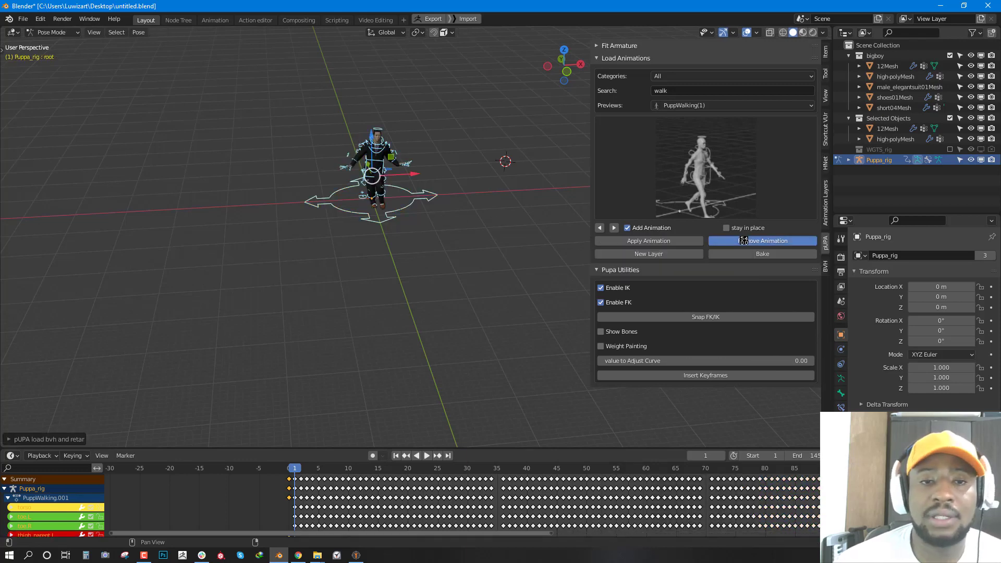
left_click(762, 241)
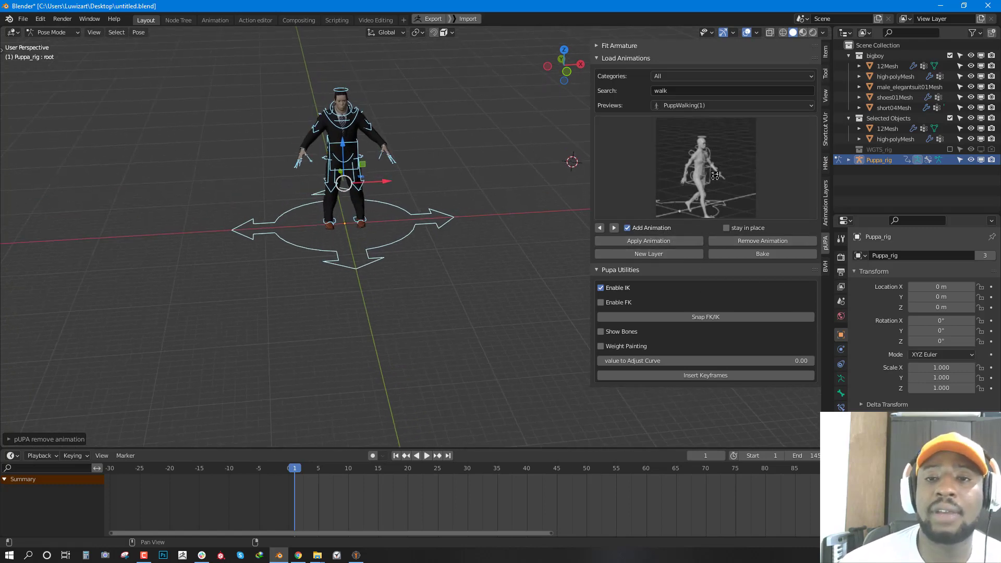
left_click(731, 105)
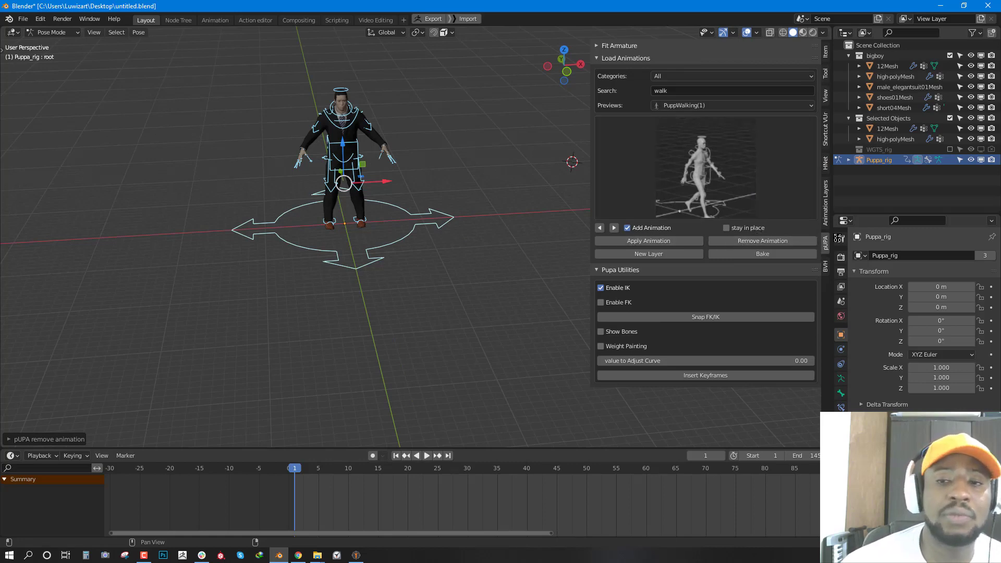
left_click(628, 228)
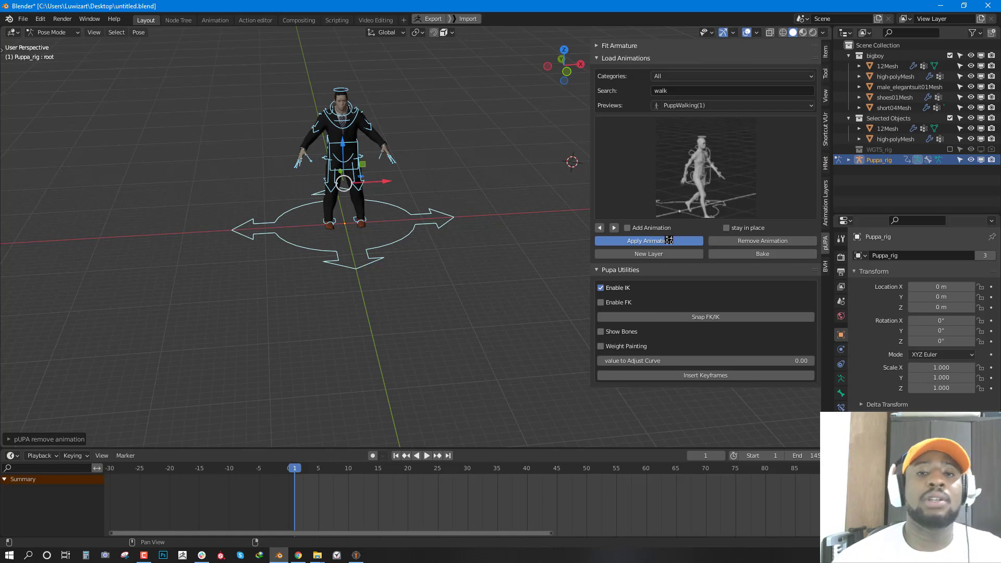
left_click(648, 241)
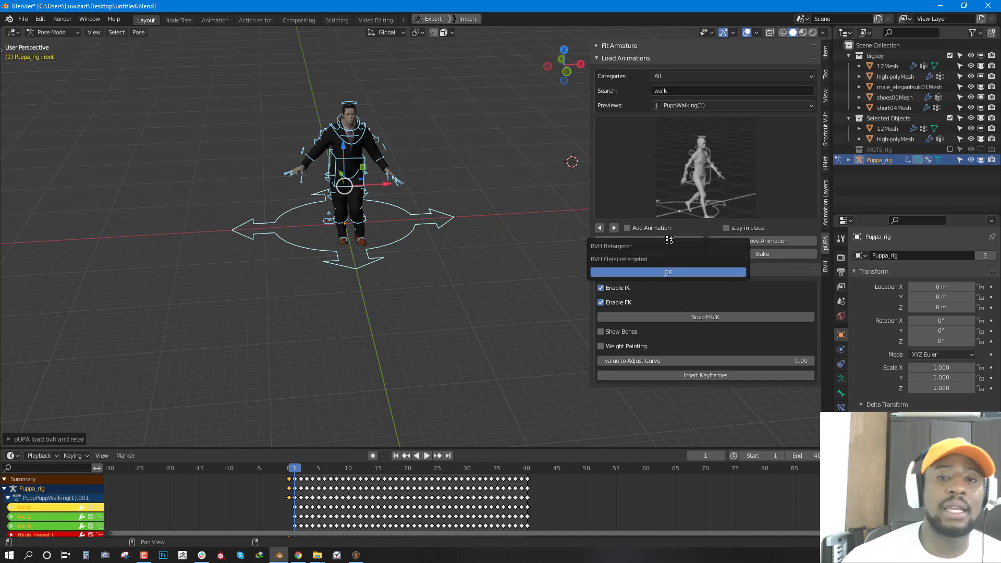
left_click(668, 271)
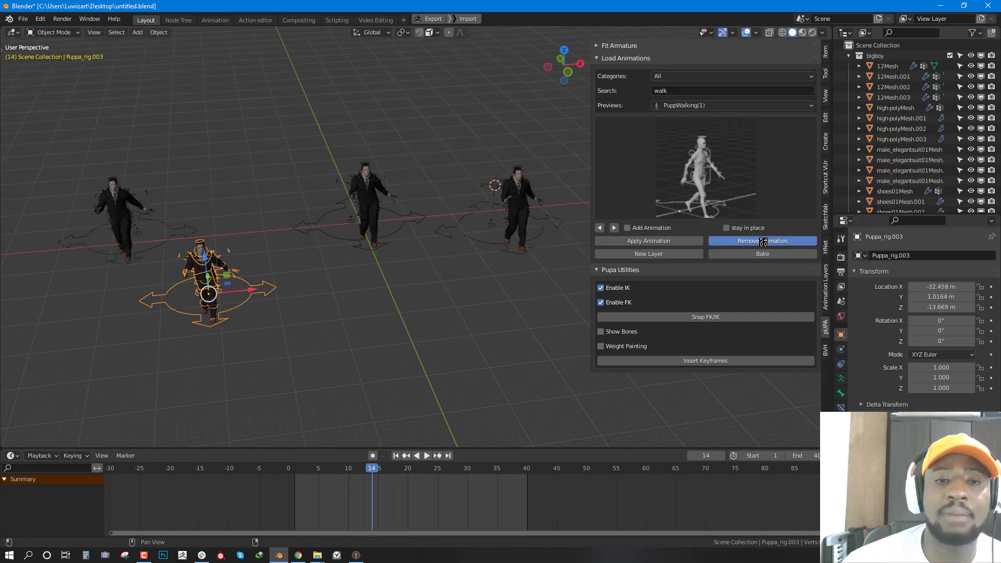
Step: Load PuppWalk_With_Rifle onto Puppa_rig.003 and PuppStanding_Aim_Walk_Left onto Puppa_rig.002
left_click(762, 241)
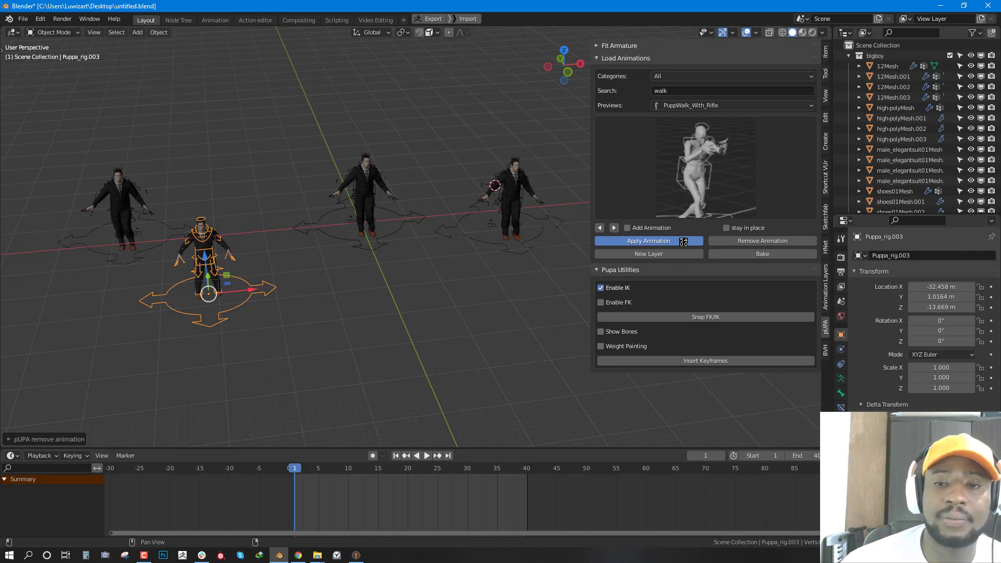
left_click(648, 241)
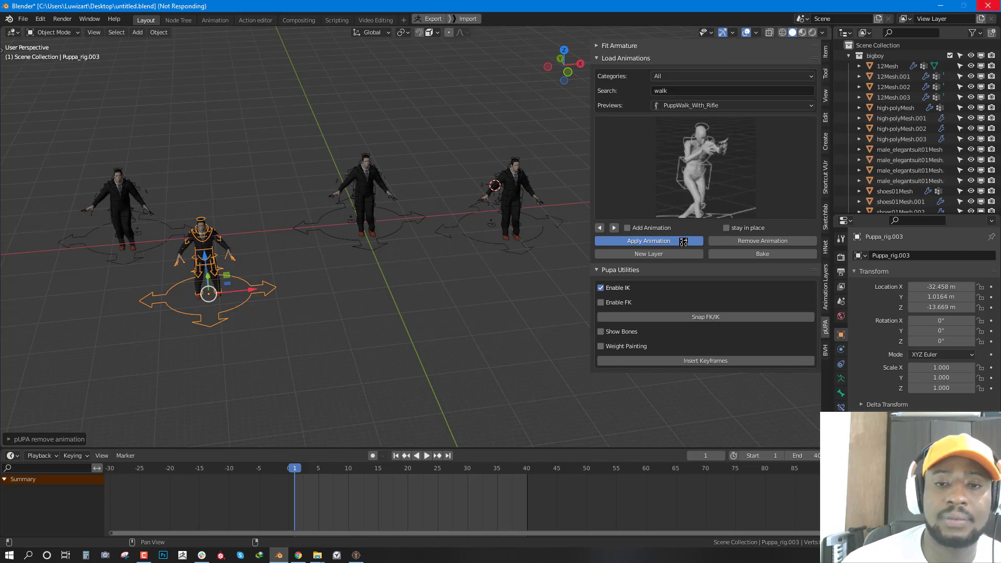
left_click(649, 241)
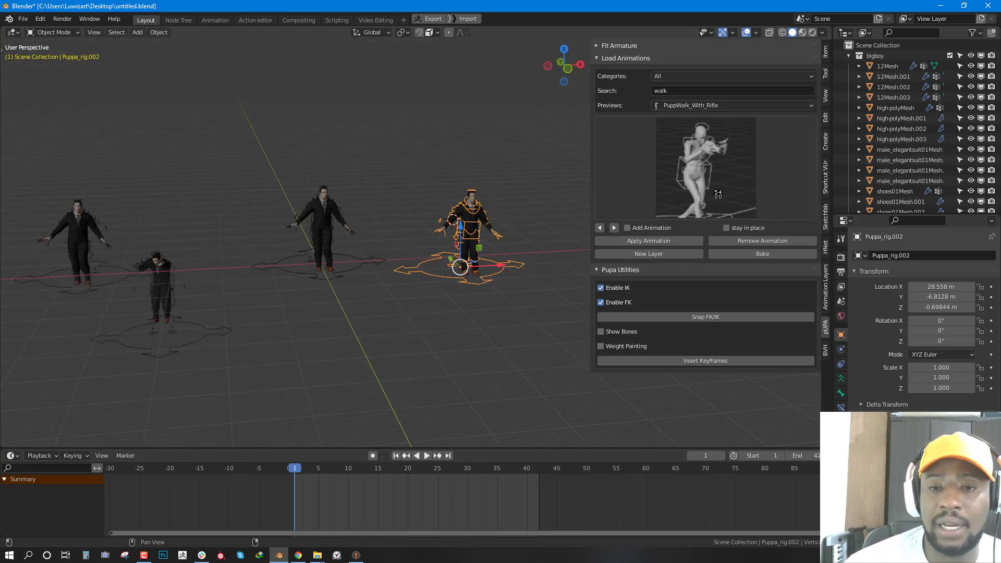
left_click(613, 227)
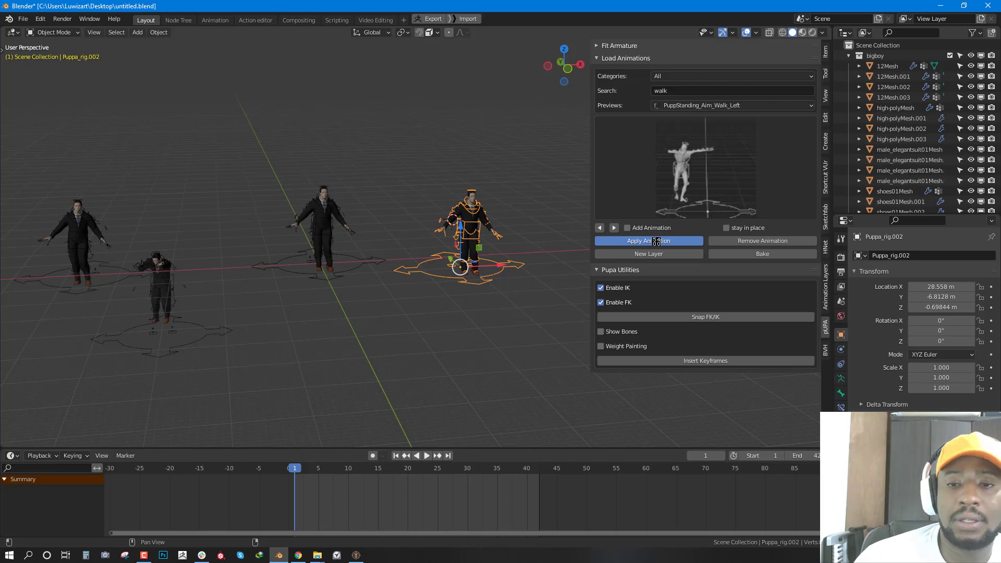
left_click(649, 241)
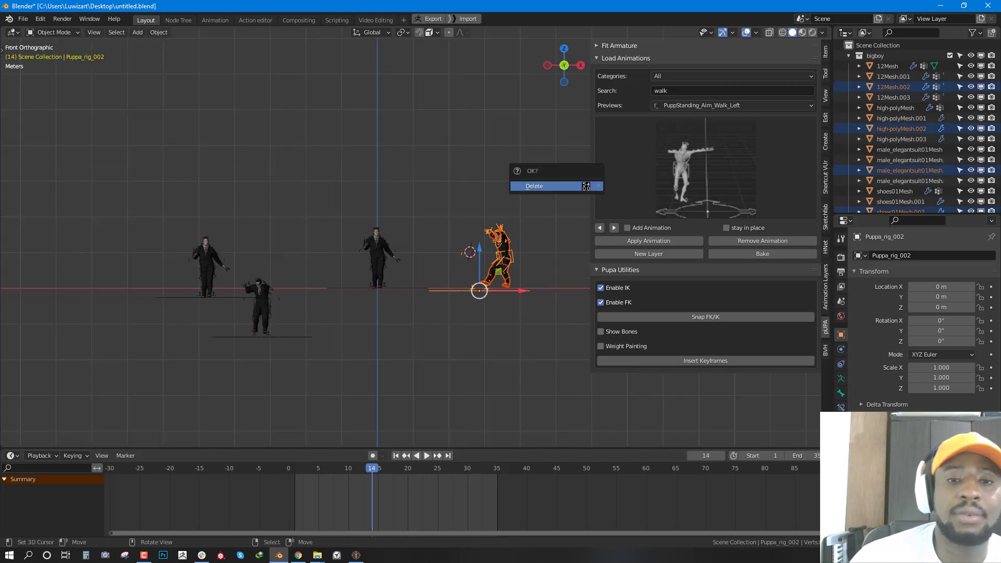
Step: Confirm deleting the duplicate rigs and meshes, keeping only the original character
left_click(534, 185)
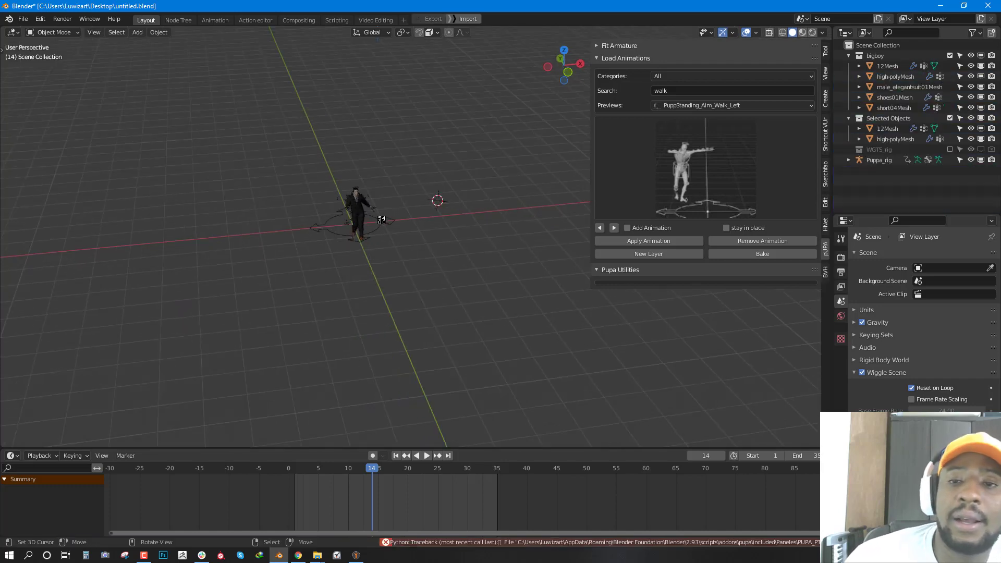
Step: Replace Puppa_rig's walk with the PuppSwagger_Walk cycle, kept in place
left_click(354, 216)
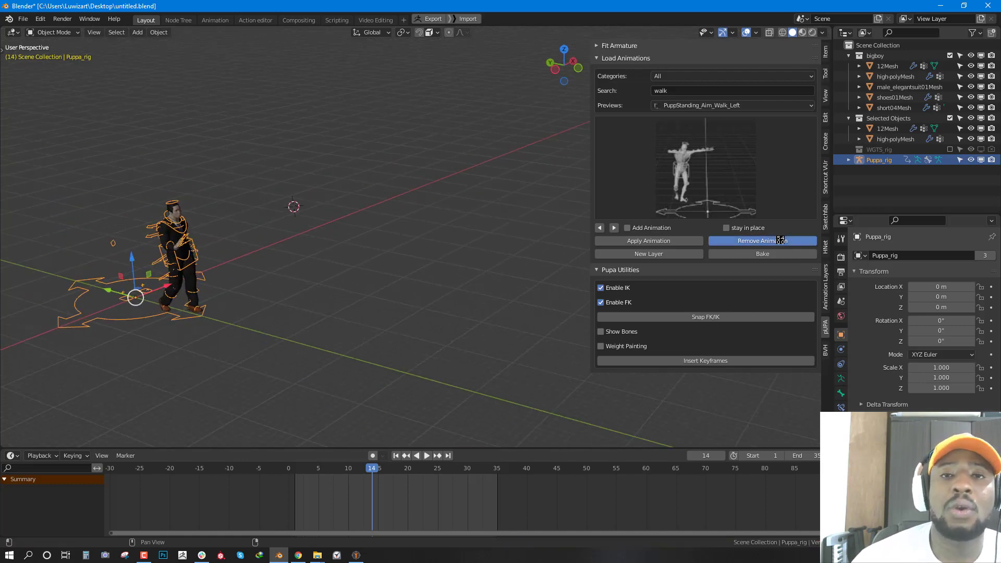
left_click(762, 241)
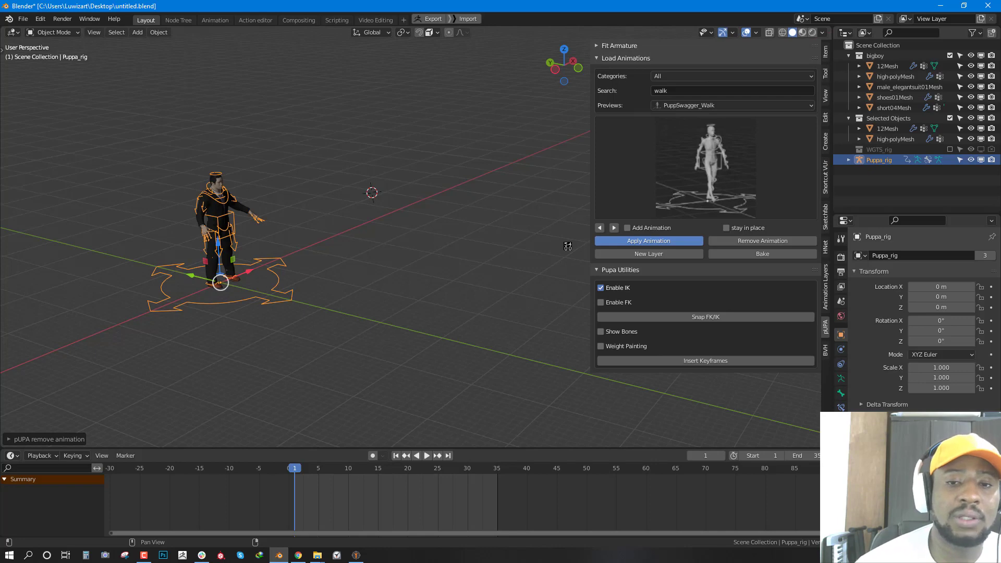
left_click(648, 240)
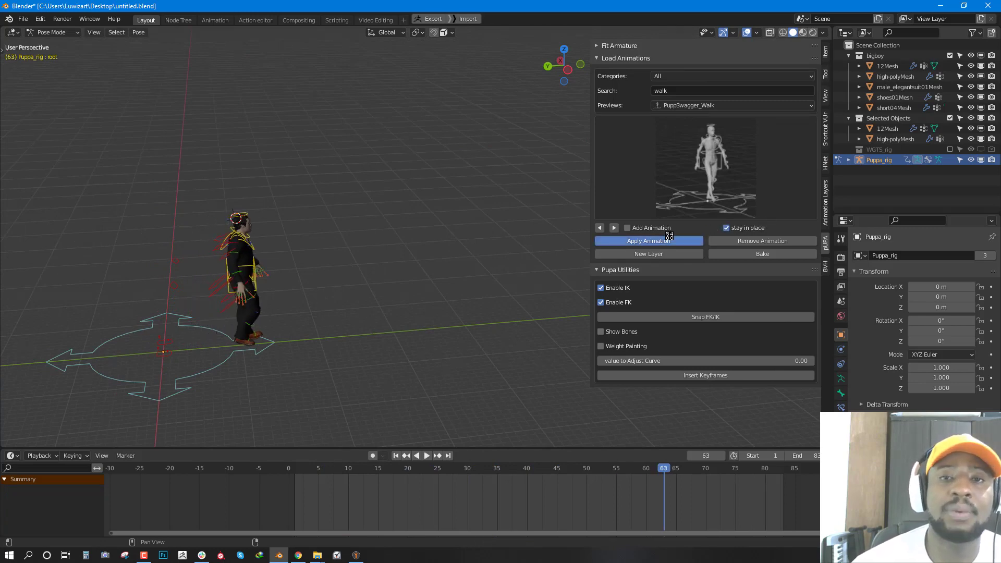
Step: Reapply the in-place swagger walk and enable Add Animation for layering
left_click(648, 241)
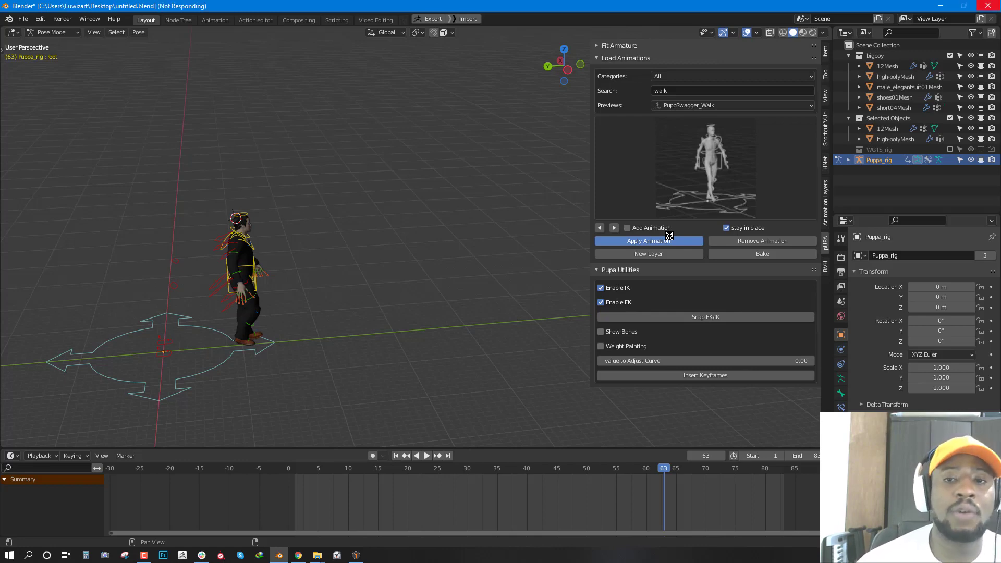
left_click(648, 241)
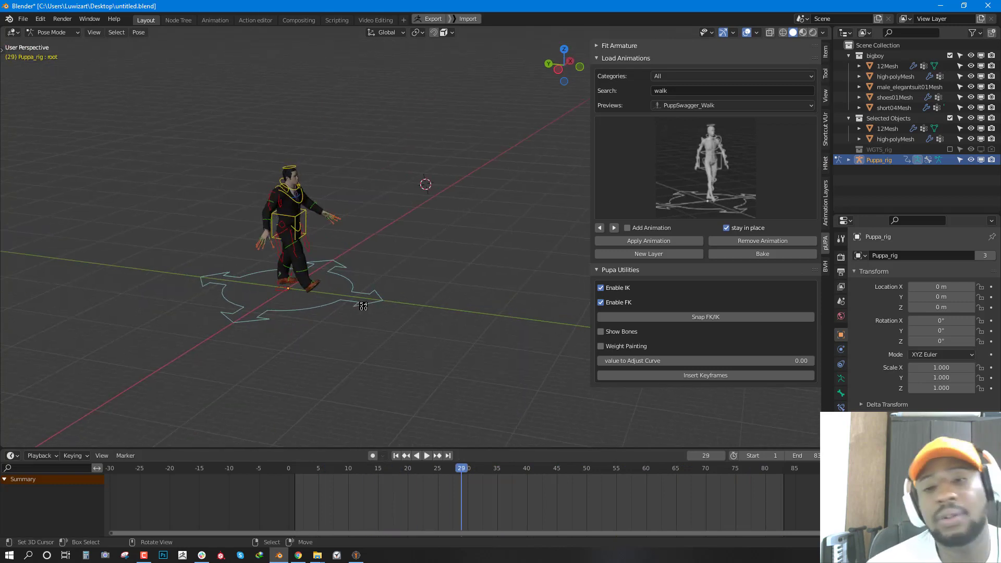
left_click(628, 227)
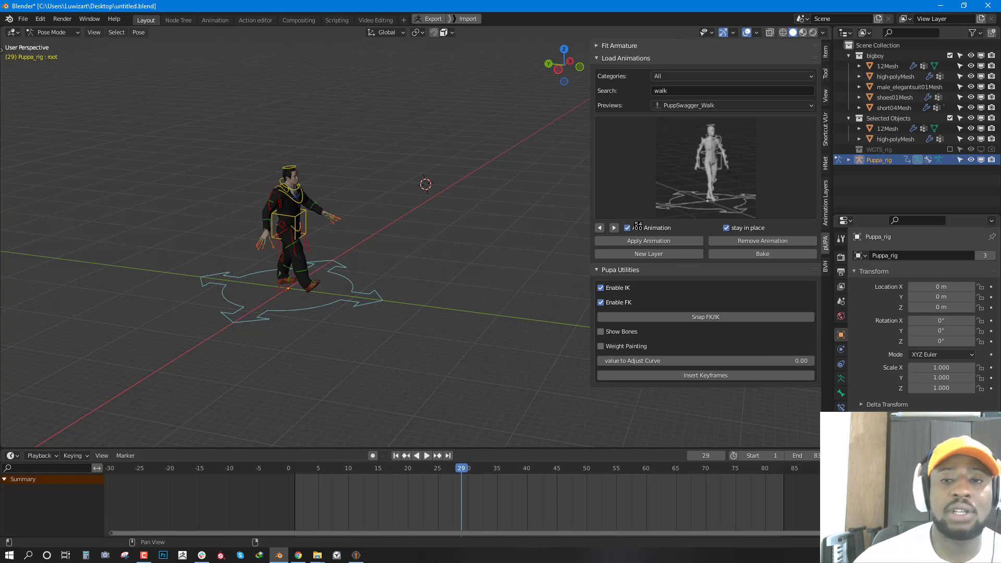
Step: Apply the swagger walk as an extra layer and show the rig's PuppWalk.001 keyframes
left_click(628, 227)
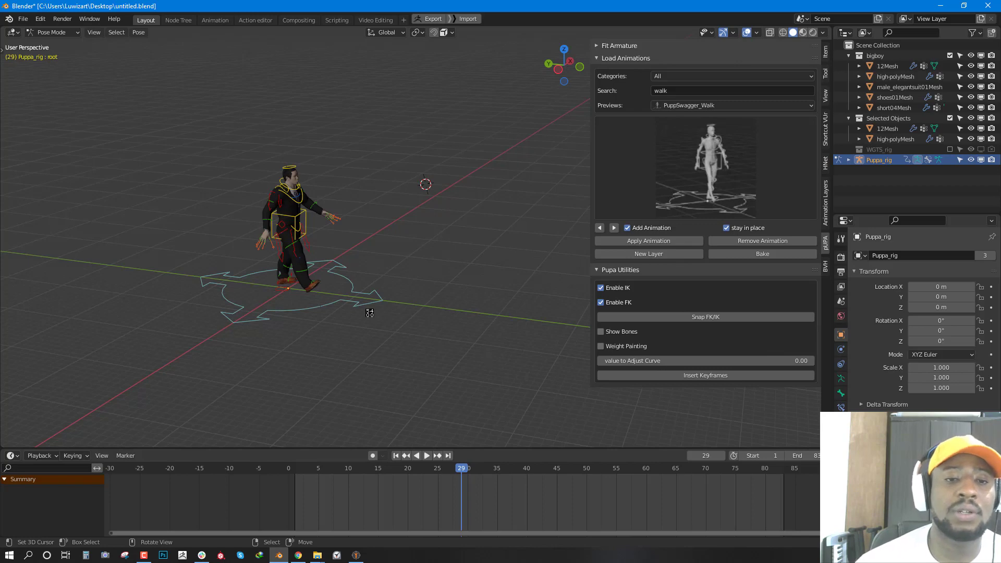
left_click(649, 241)
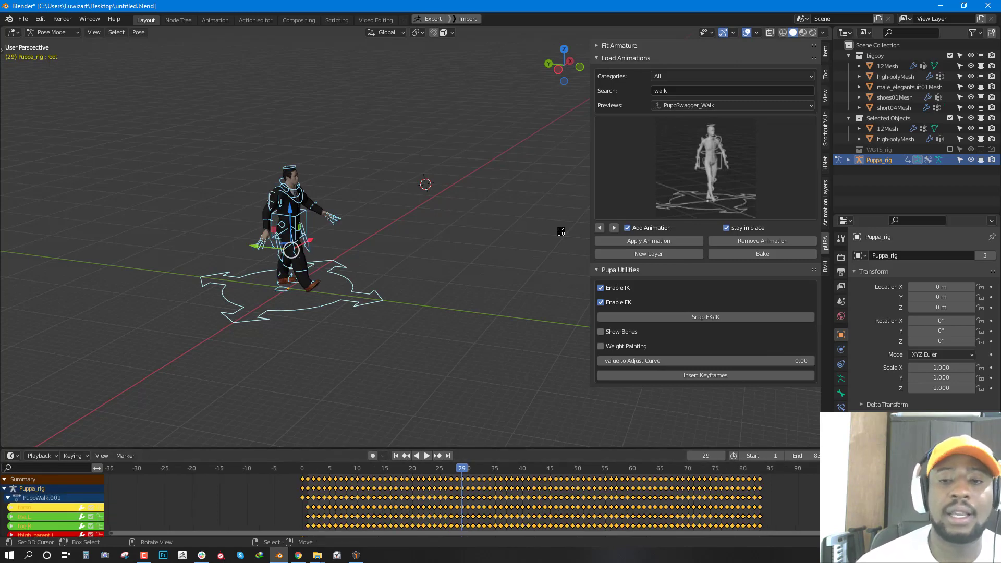
left_click(649, 241)
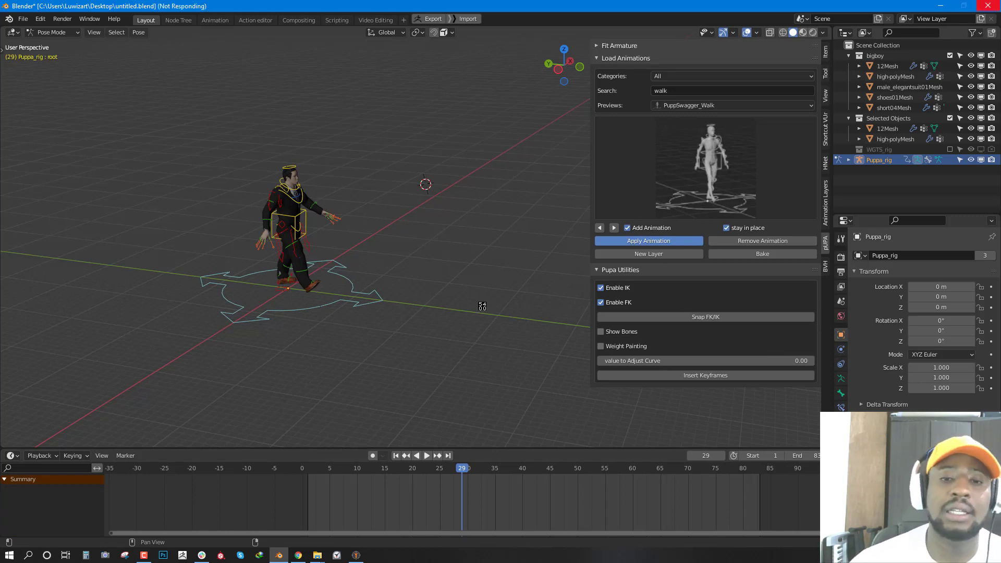
left_click(648, 241)
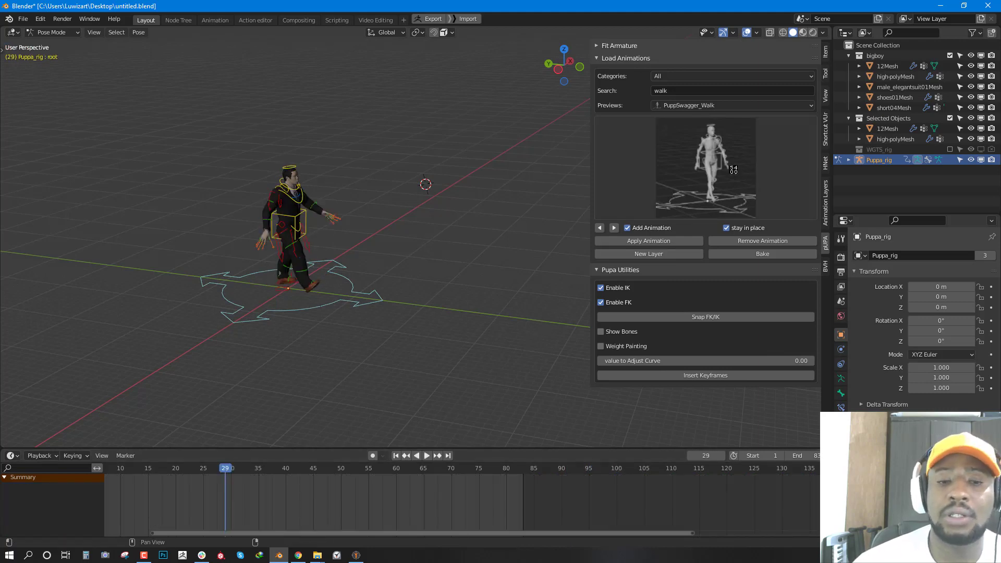
left_click(649, 241)
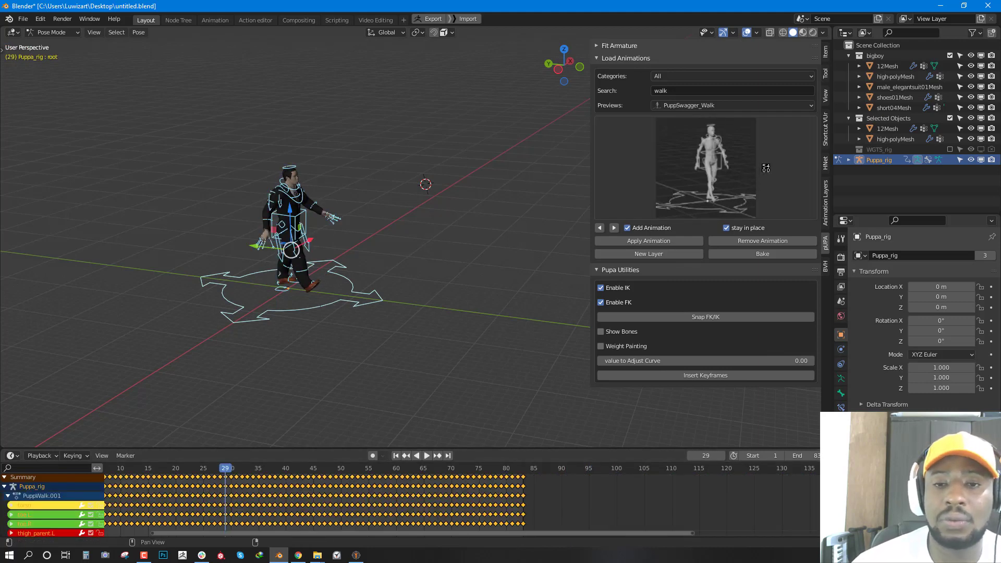
Step: Append a standing walk-right cycle after the swagger walk, extending keys to frame 120
left_click(732, 104)
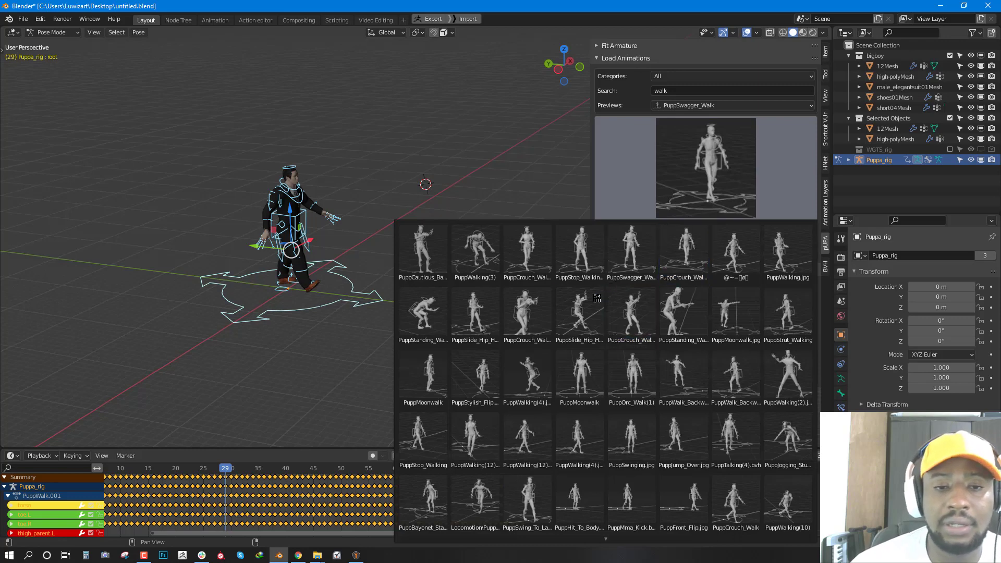
left_click(475, 436)
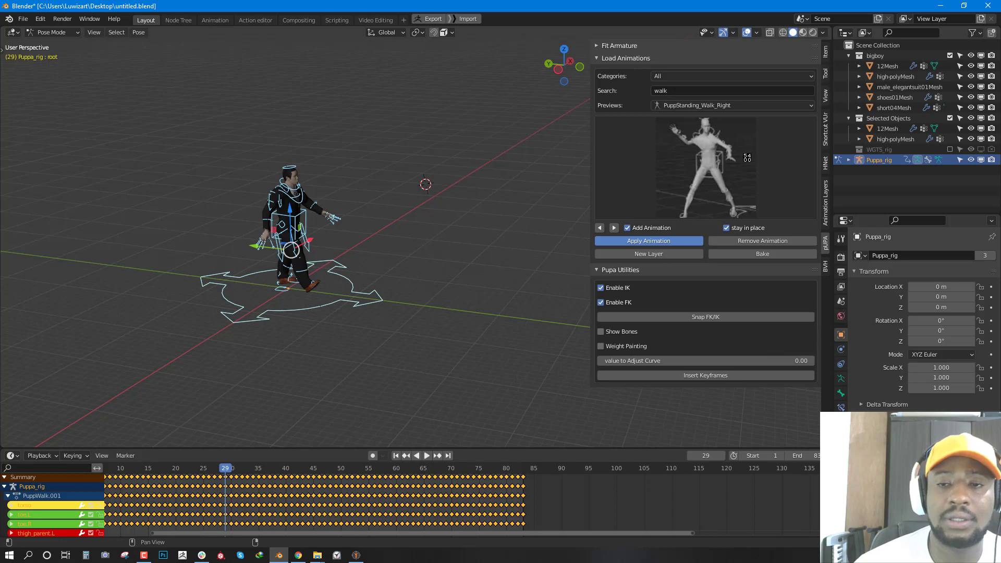
left_click(648, 241)
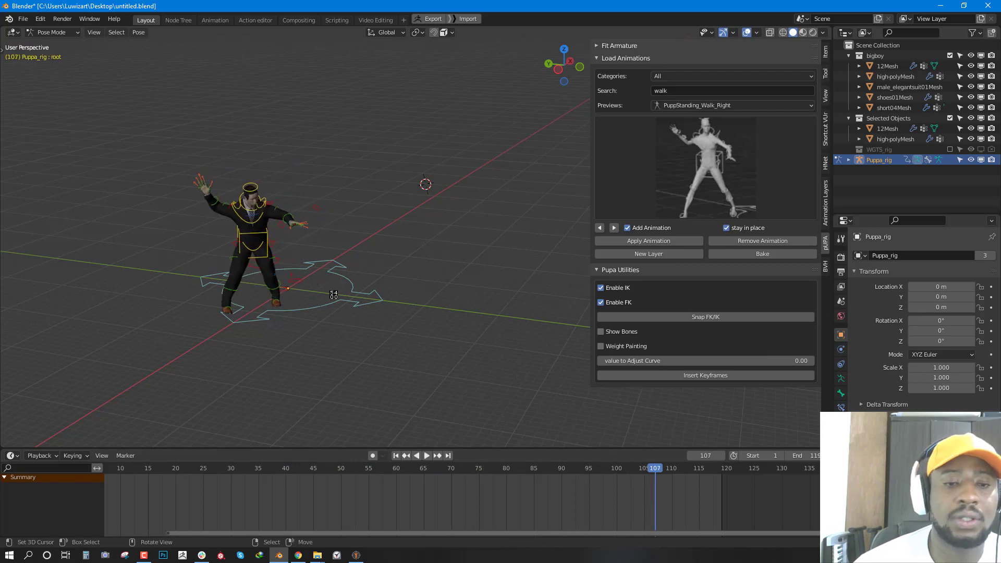
left_click(649, 241)
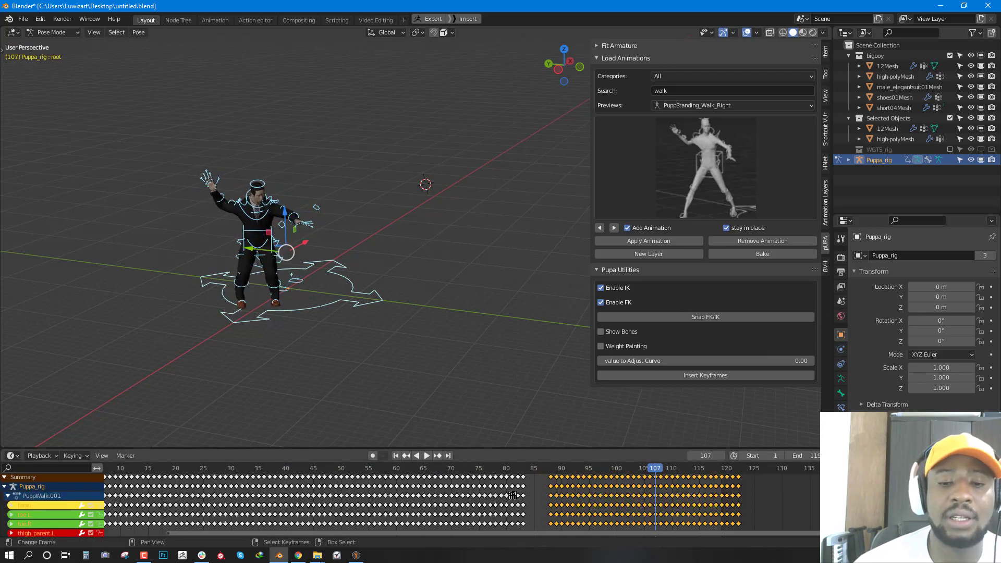
left_click(426, 456)
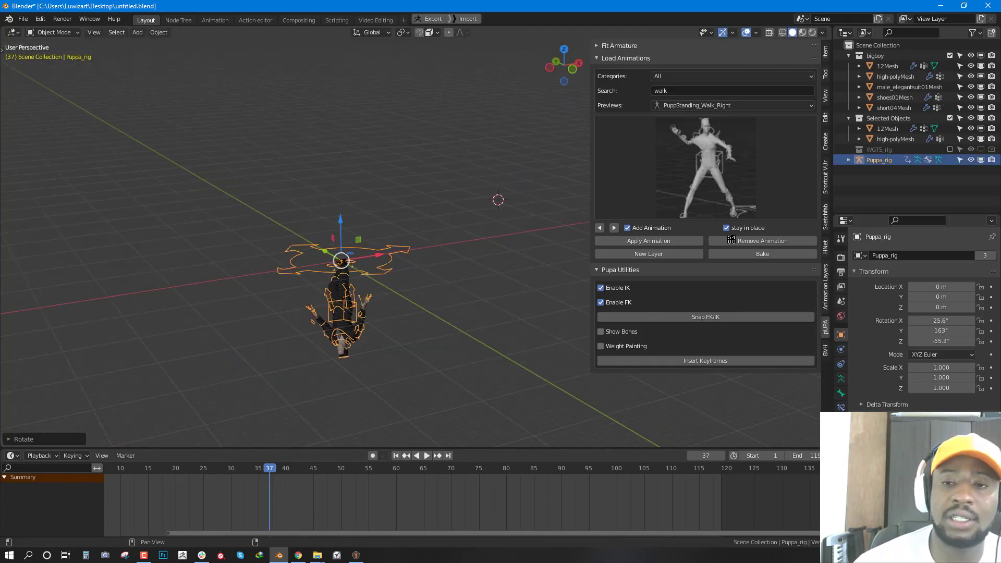
Step: Remove the stacked walks and retarget walk-right alone, with Add Animation and stay-in-place off
left_click(762, 241)
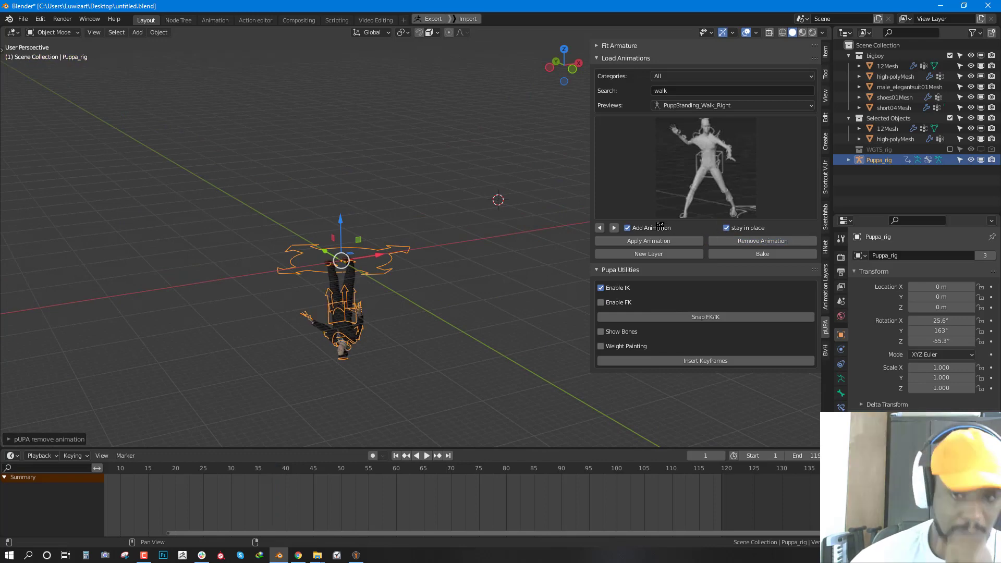
left_click(628, 228)
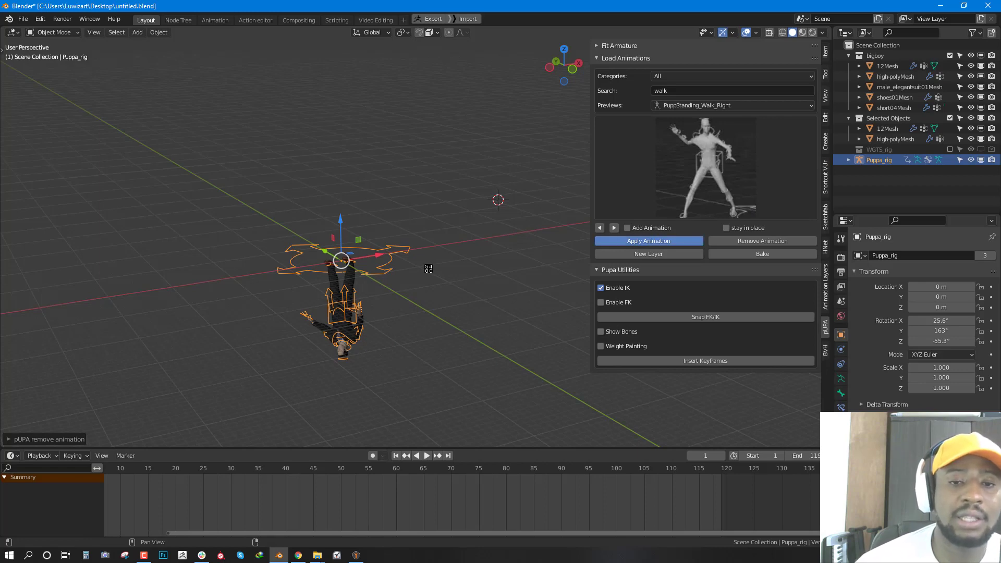
left_click(648, 241)
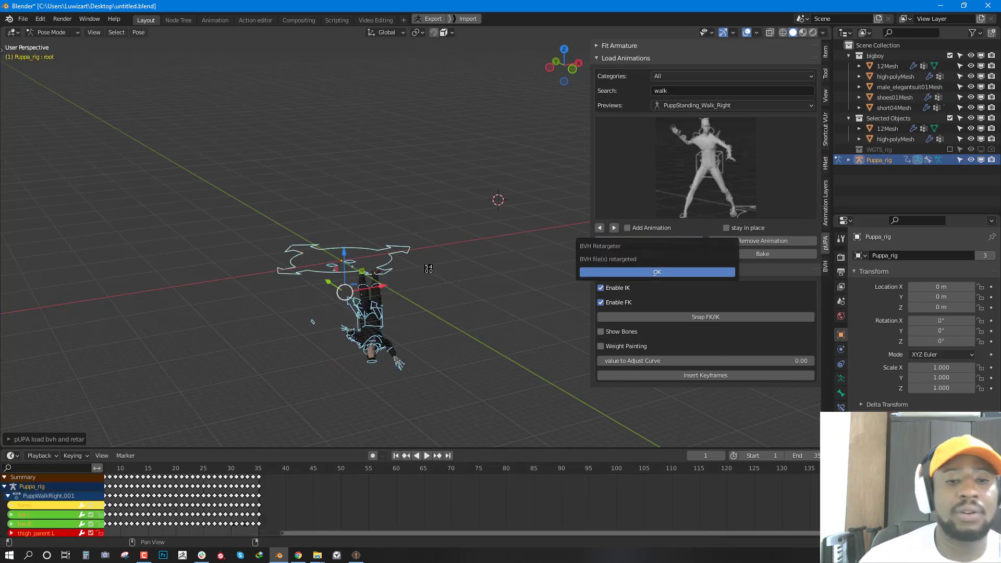
left_click(656, 272)
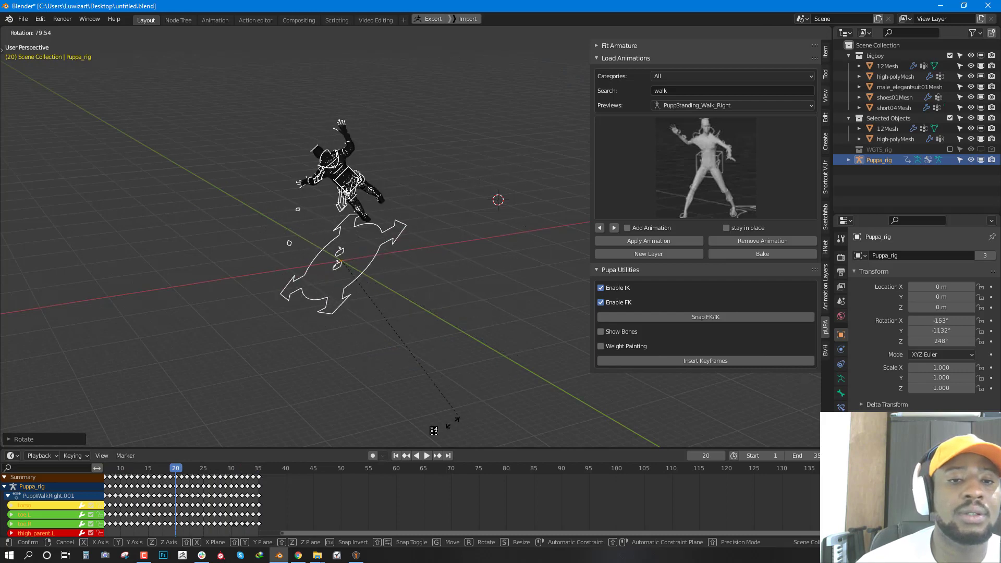
left_click(649, 241)
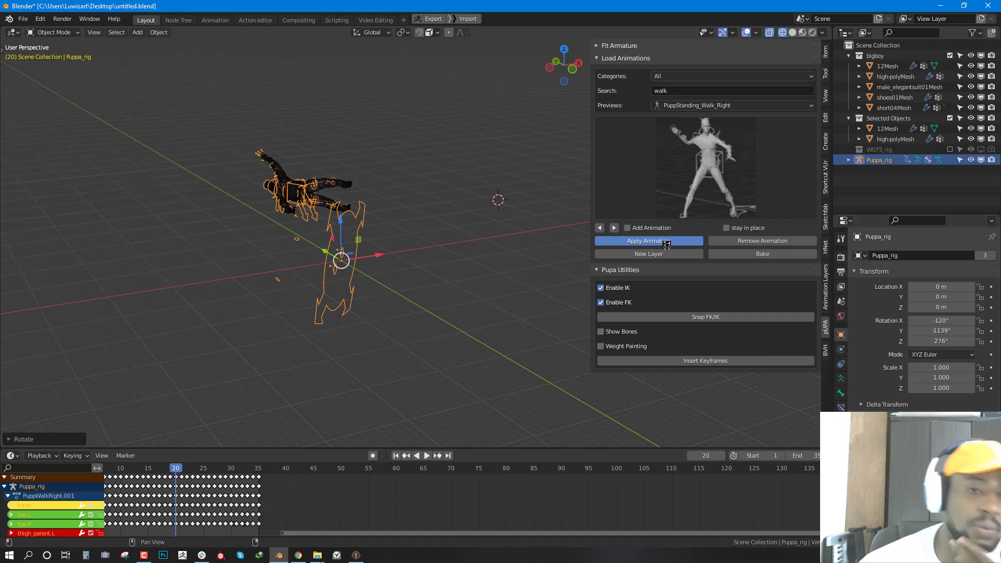
left_click(648, 241)
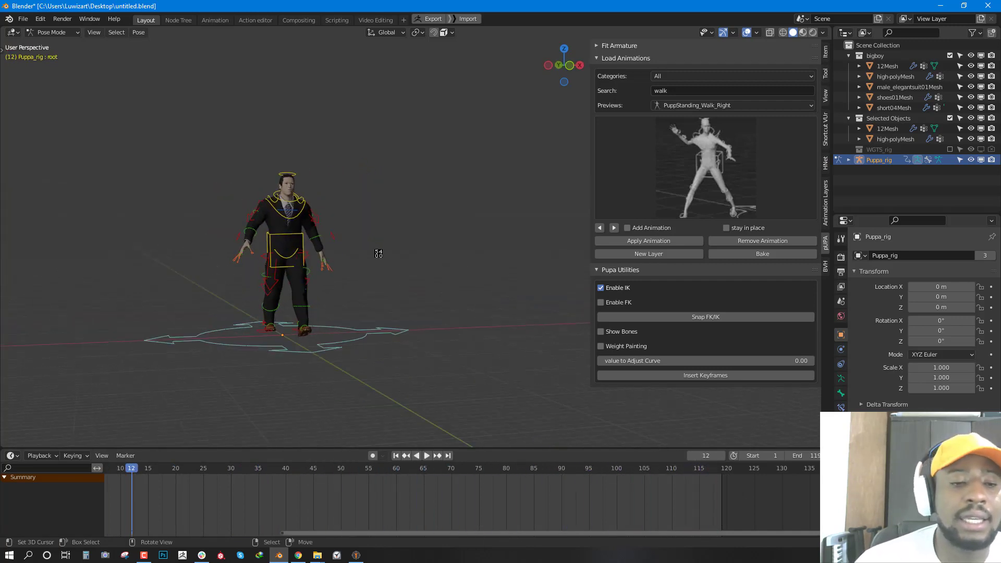
Step: Play the walk-right animation on the suited character, then stop playback
left_click(426, 455)
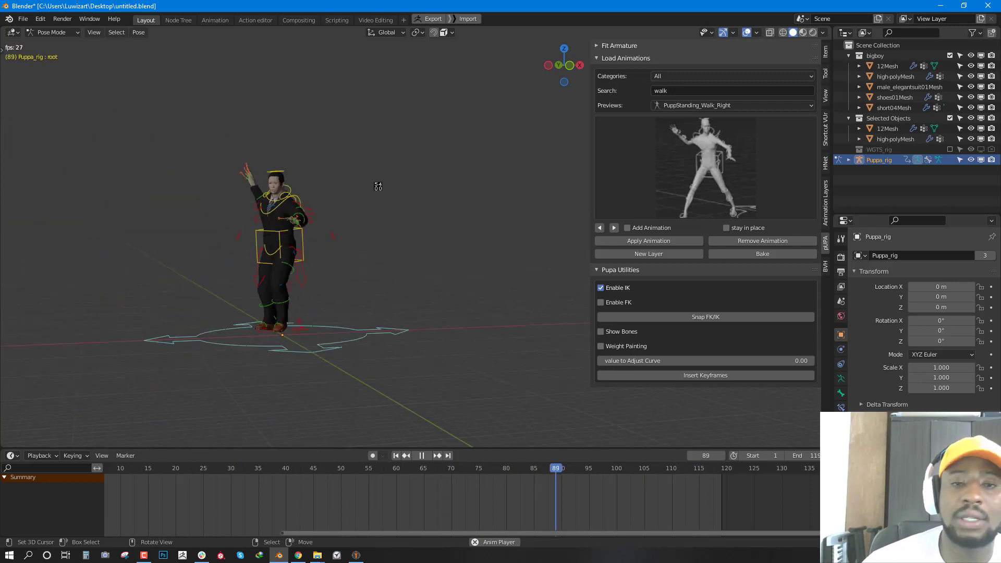
left_click(420, 456)
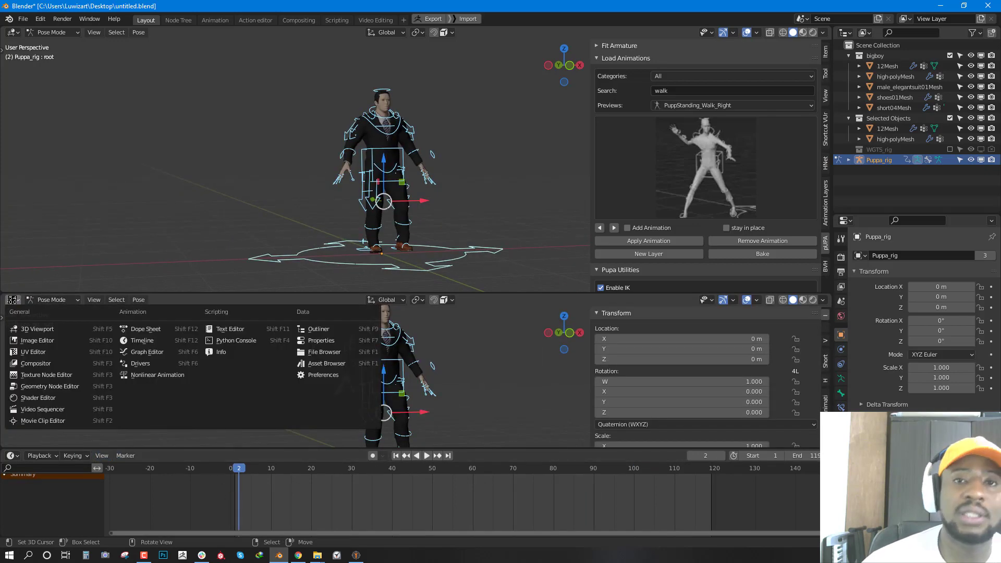
mouse_move(156, 374)
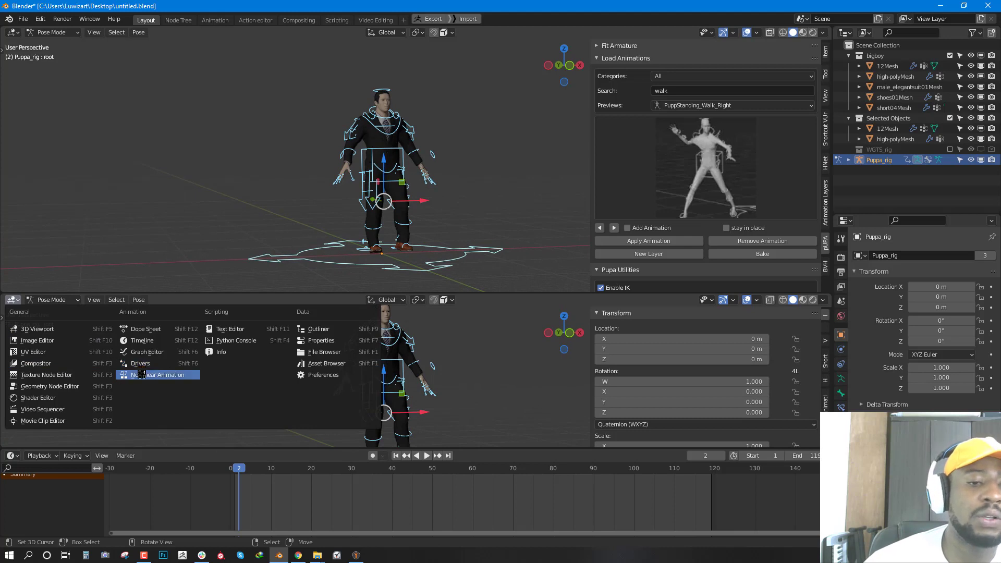
Step: Set the lower area's editor type to Nonlinear Animation, showing the PuppWalk.001 strip
left_click(161, 375)
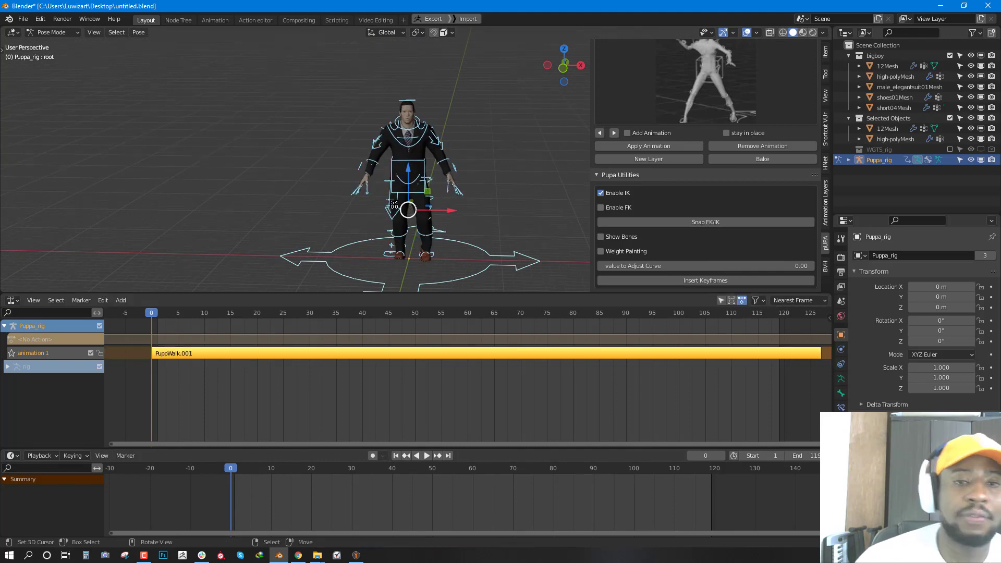
Step: Rotate the arm FK controls and keyframe the arm pose at frames 0 and 26
left_click(705, 281)
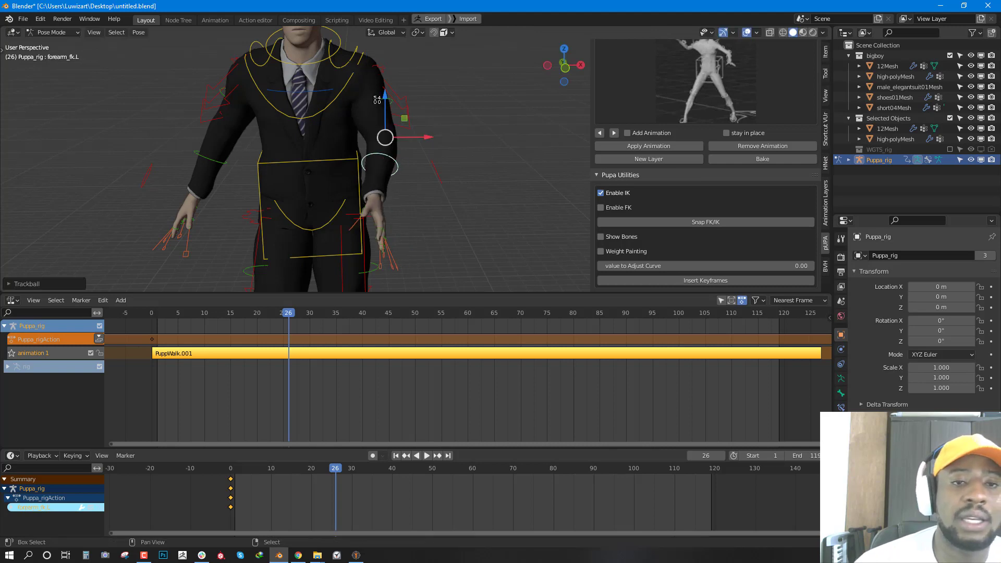
left_click(705, 280)
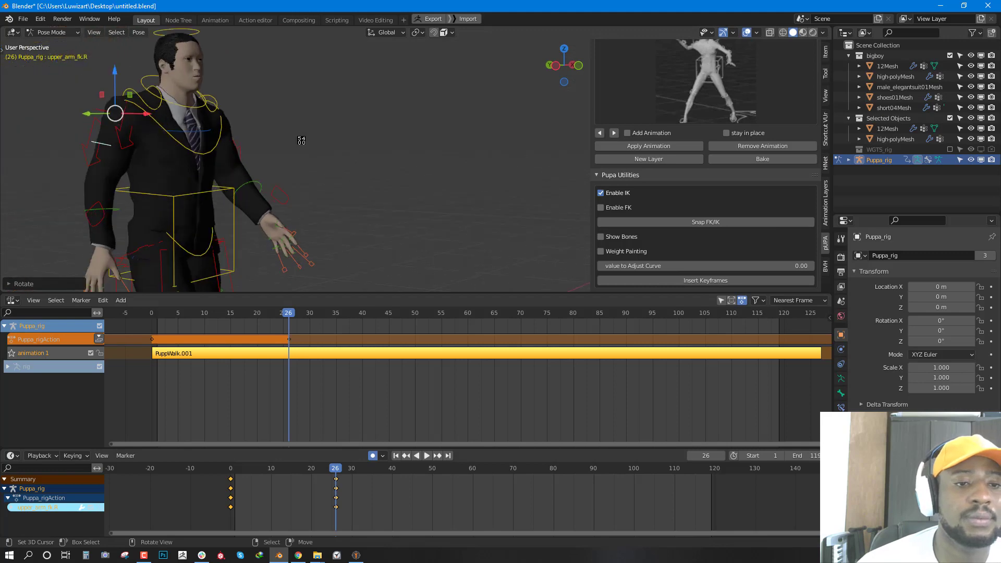
left_click(101, 177)
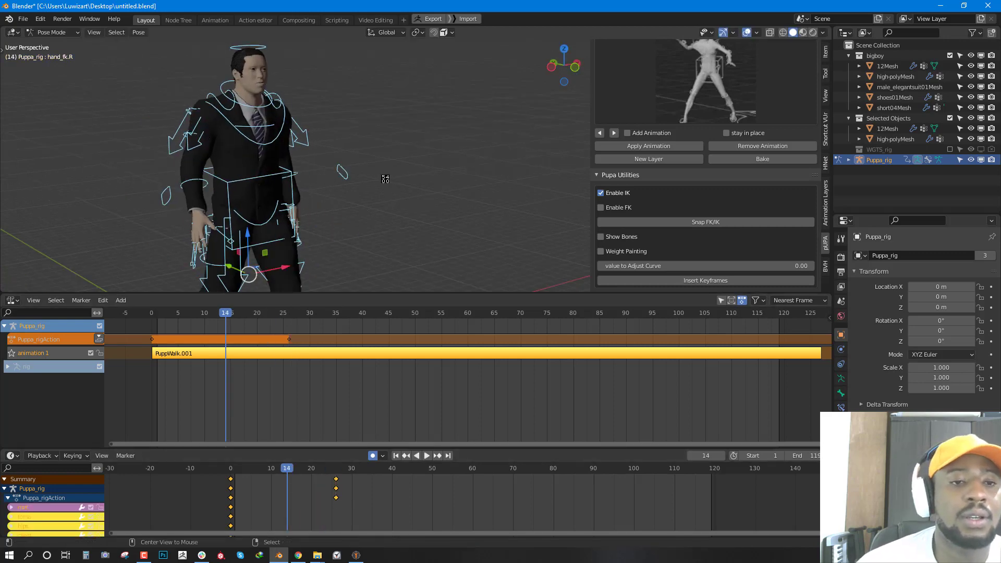
left_click(426, 455)
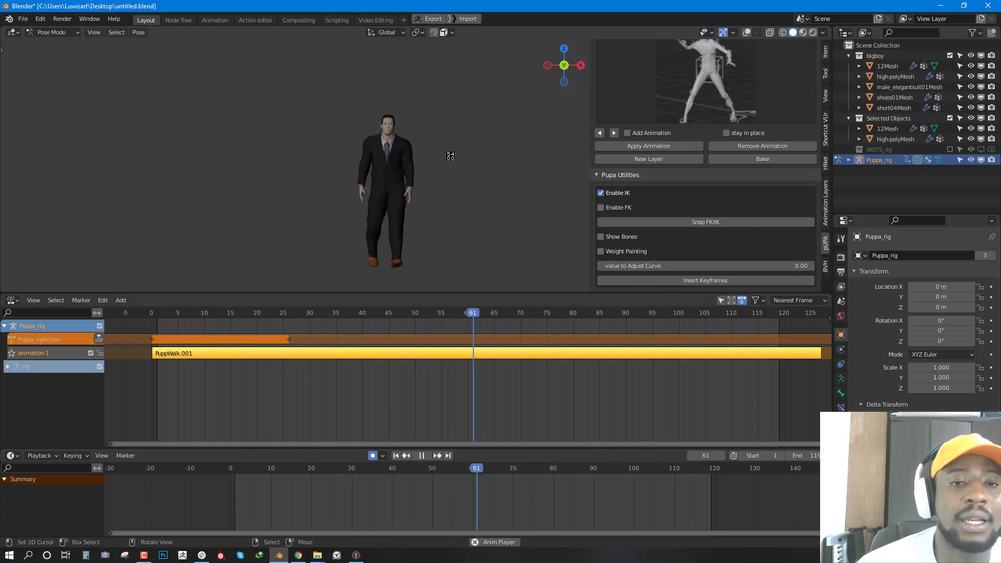
Step: Keyframe further arm poses at later frames, around frames 72 and 92
left_click(226, 313)
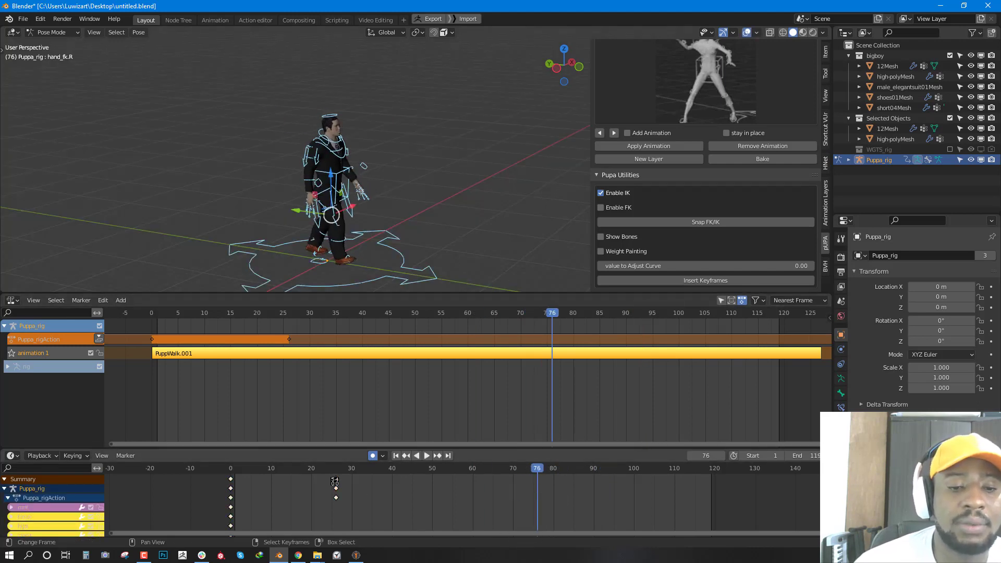
left_click(426, 455)
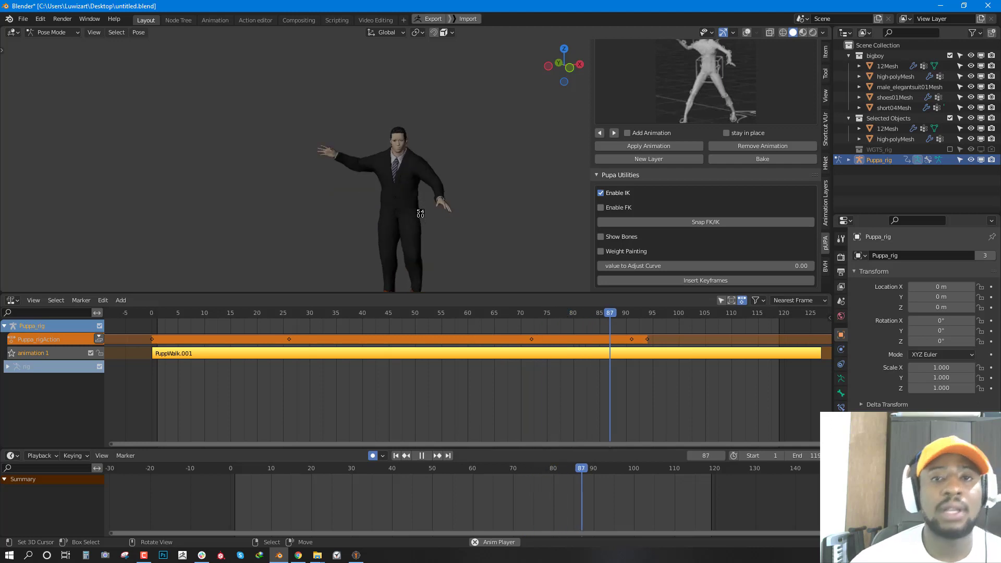
Step: Push Puppa_rigAction down into its own NLA track above the walk strip
left_click(395, 455)
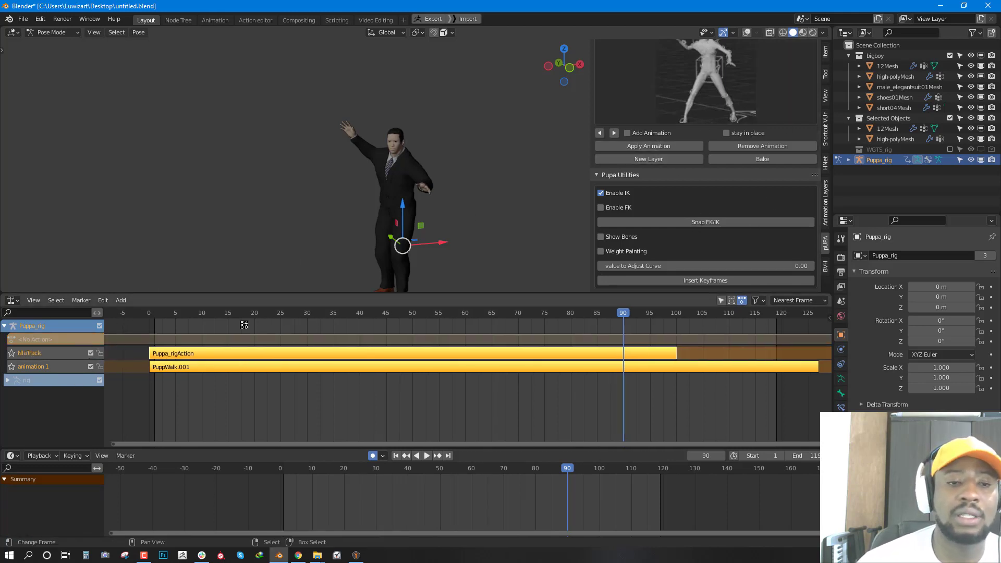
left_click(426, 455)
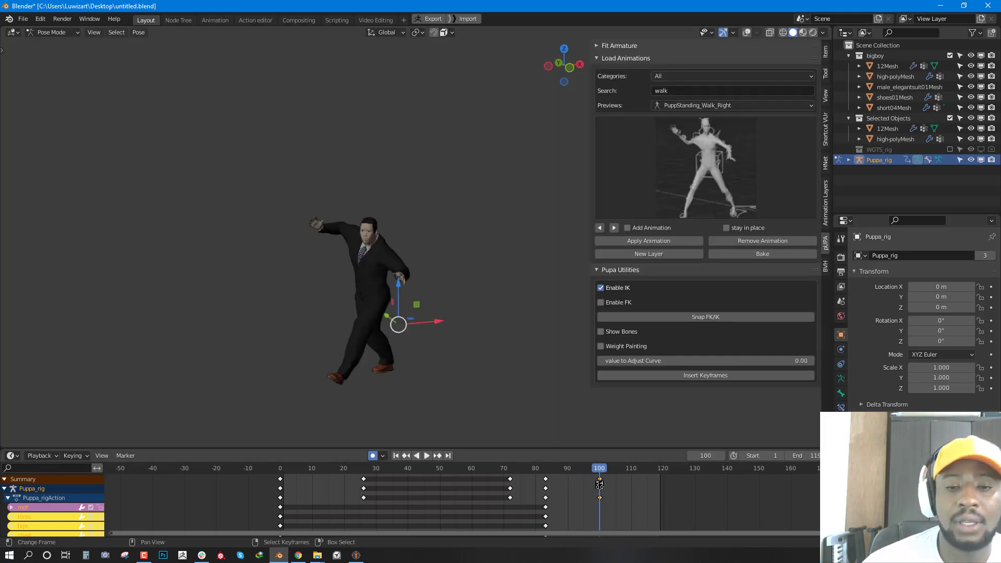
Step: Rejoin the areas into one 3D view and keyframe the pose at frame 100
left_click(427, 455)
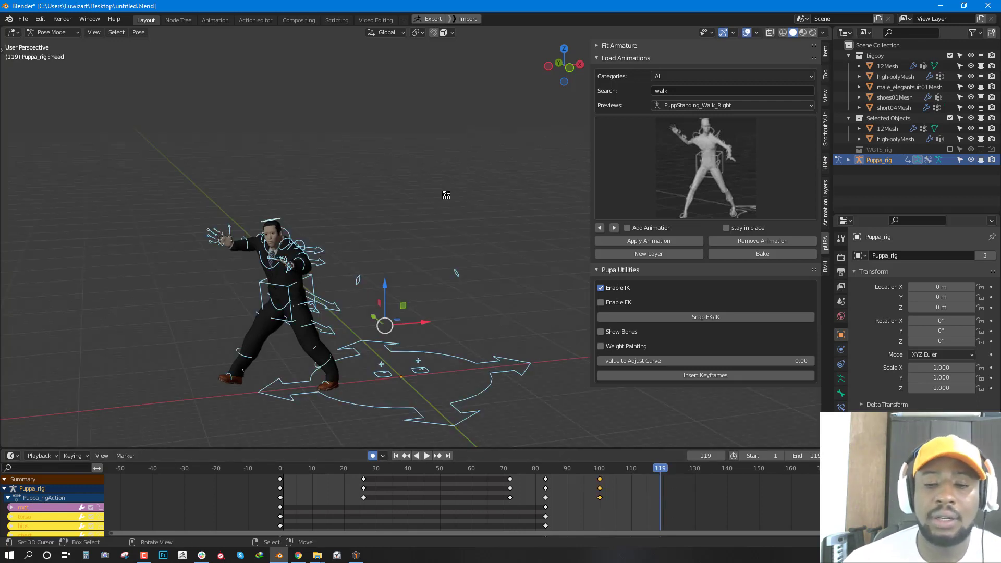
Step: Deselect the bones and bake the walk and arm poses into keyframes through frame 119
left_click(705, 375)
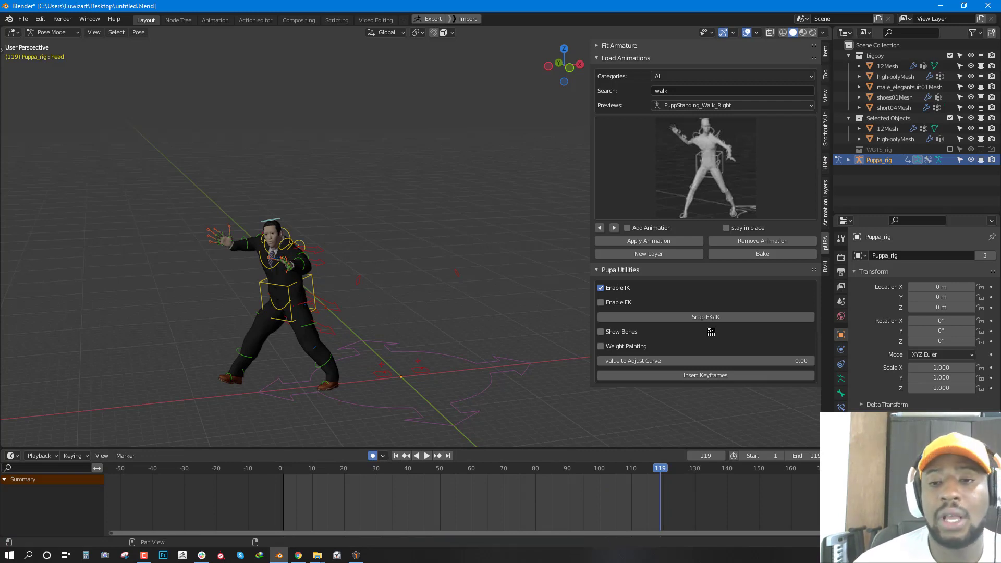
left_click(761, 253)
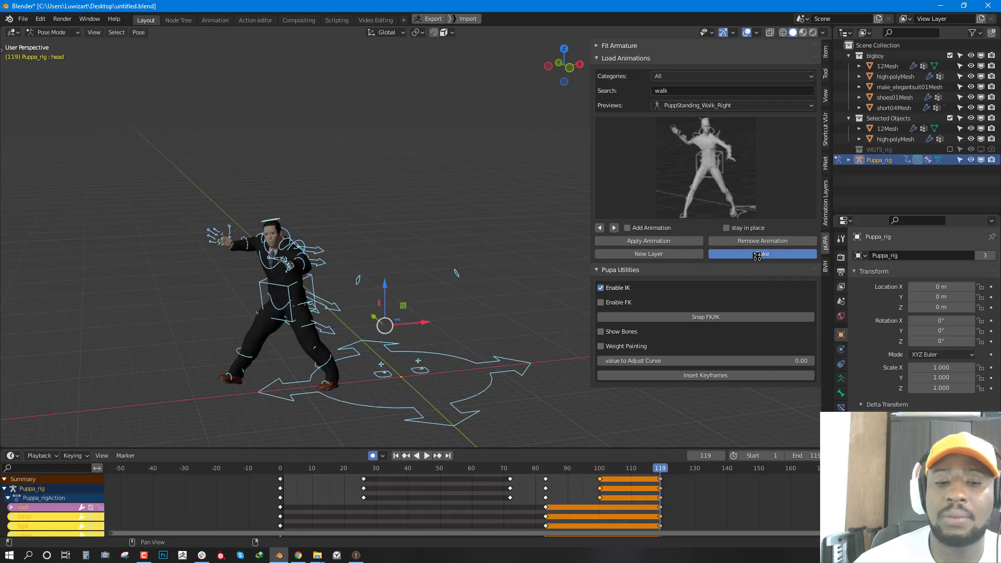